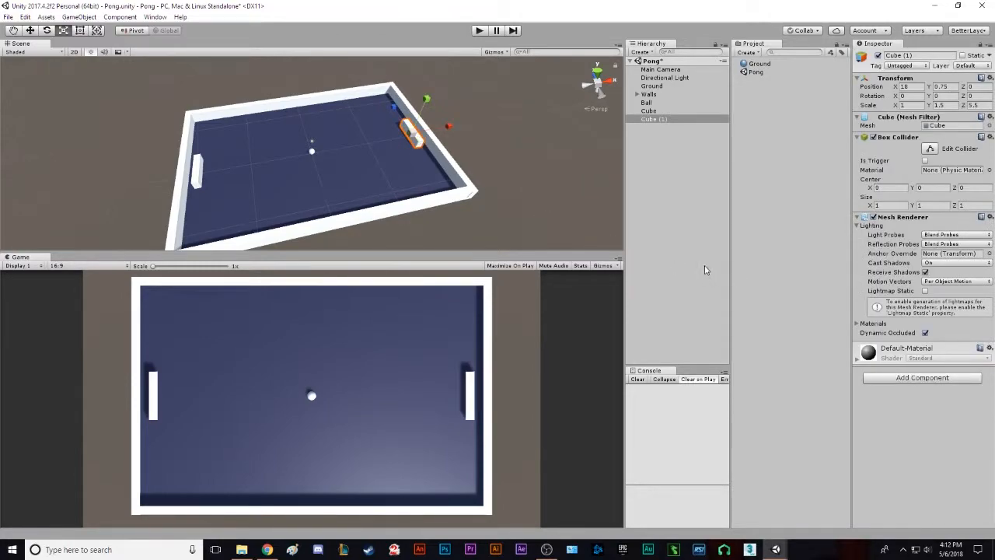
{"action": "mouse_move", "coordinate": [687, 241]}
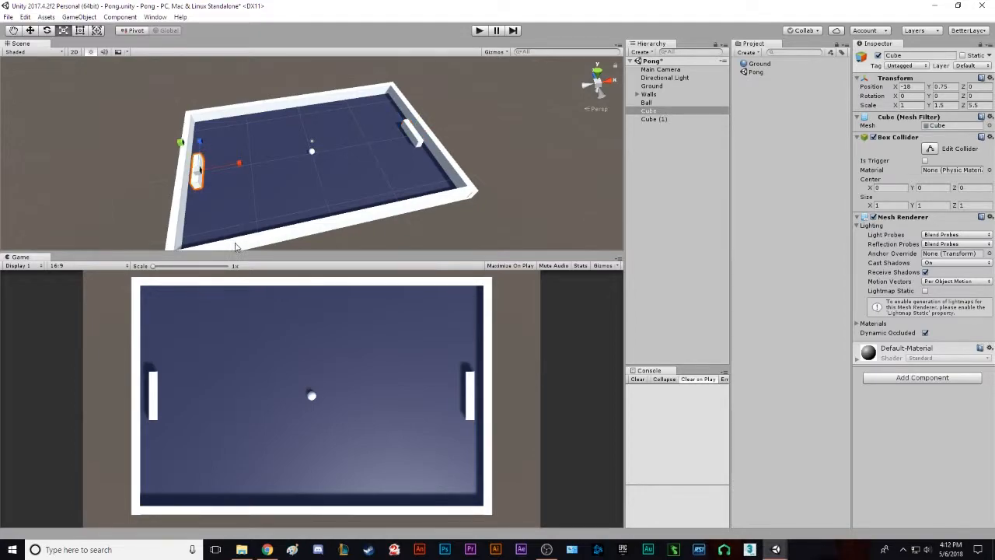
{"action": "mouse_move", "coordinate": [180, 193]}
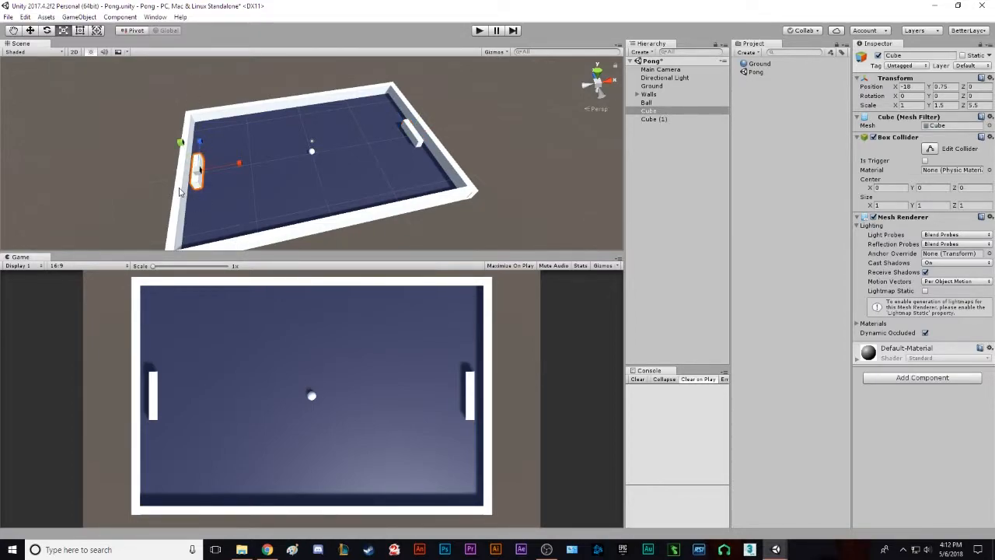
Name the left paddle cube Player1 and the right paddle cube Player2
{"action": "left_click", "coordinate": [653, 118]}
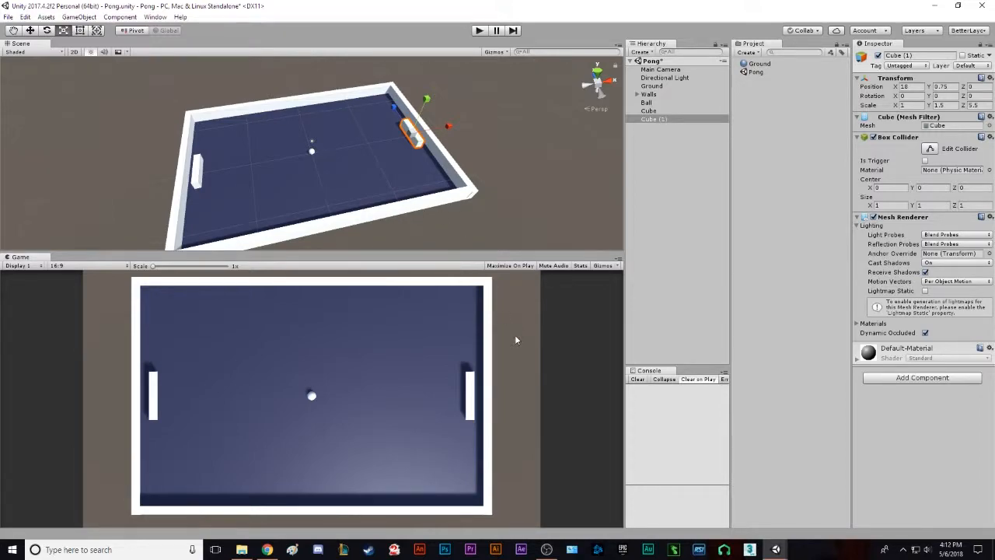
{"action": "left_click", "coordinate": [648, 111]}
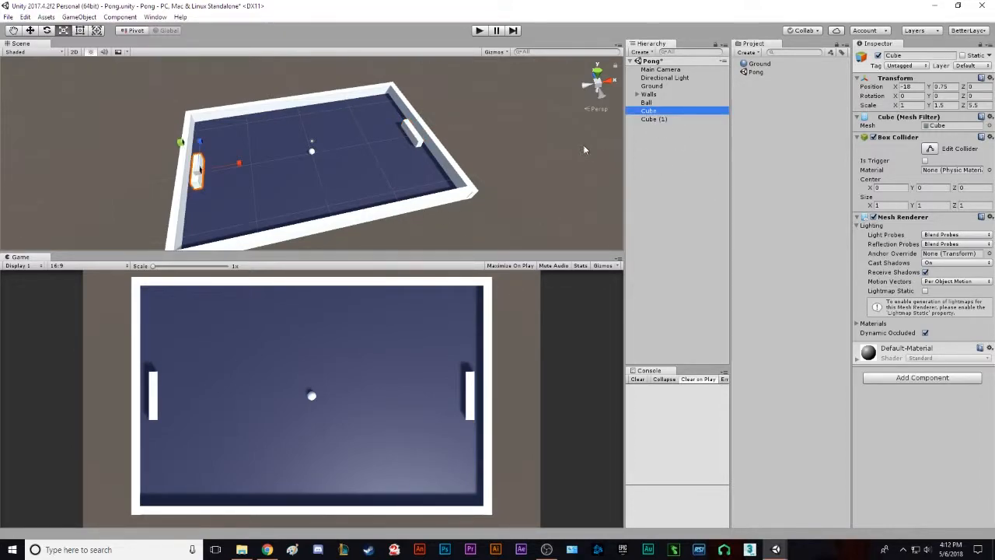
{"action": "mouse_move", "coordinate": [682, 117]}
{"action": "type", "text": "Player1"}
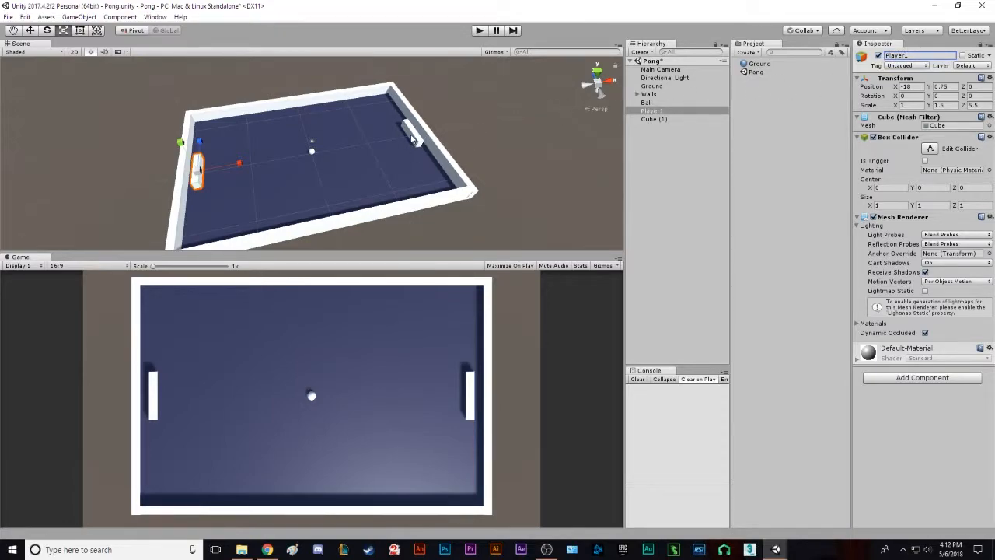
{"action": "left_click", "coordinate": [653, 118]}
{"action": "type", "text": "PLayer2"}
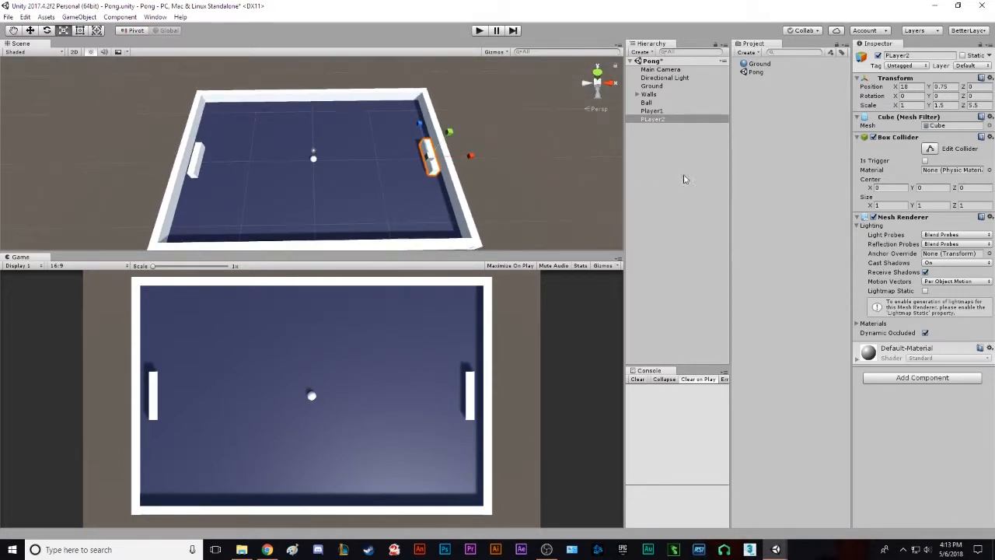
{"action": "mouse_move", "coordinate": [787, 121]}
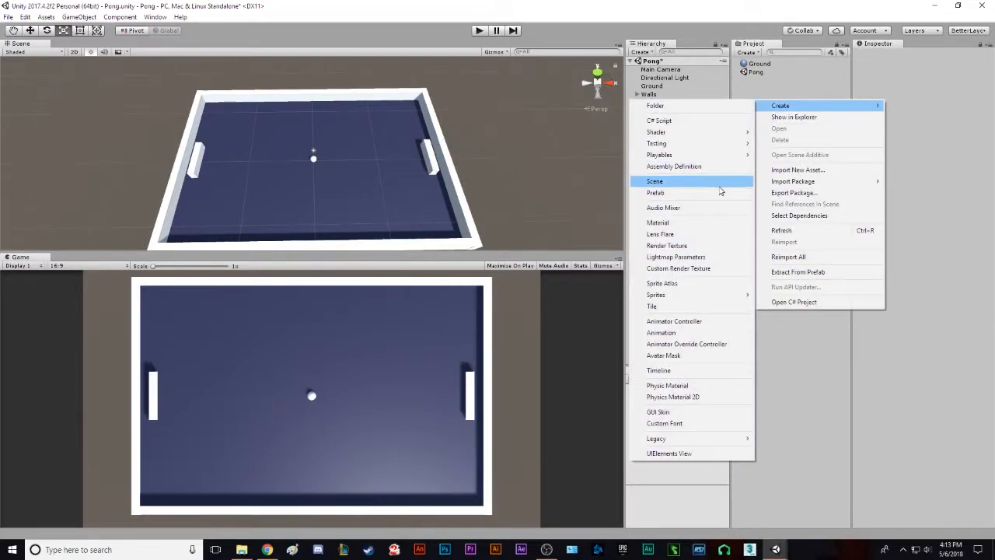
{"action": "mouse_move", "coordinate": [692, 106]}
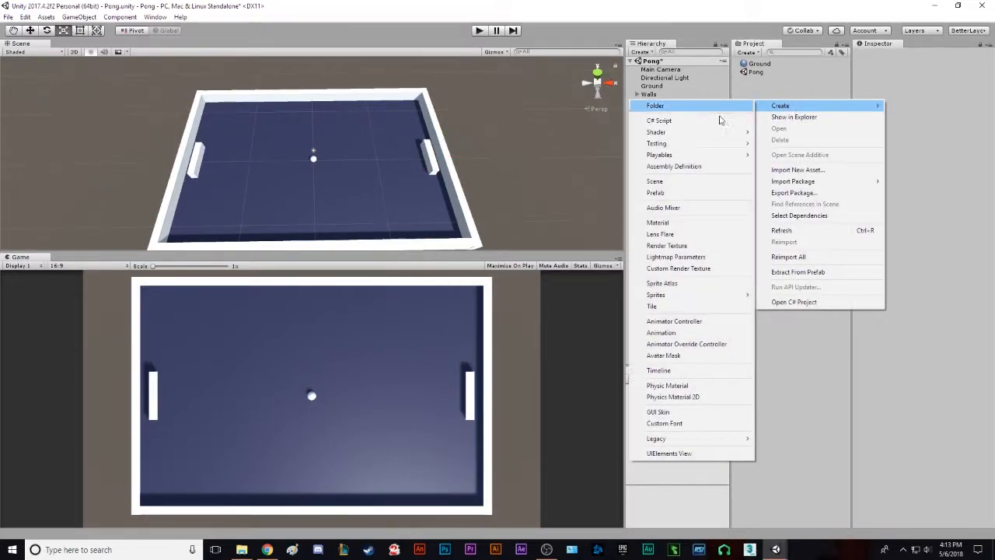
Create a C# script asset and name it PlayerOne
{"action": "left_click", "coordinate": [659, 120]}
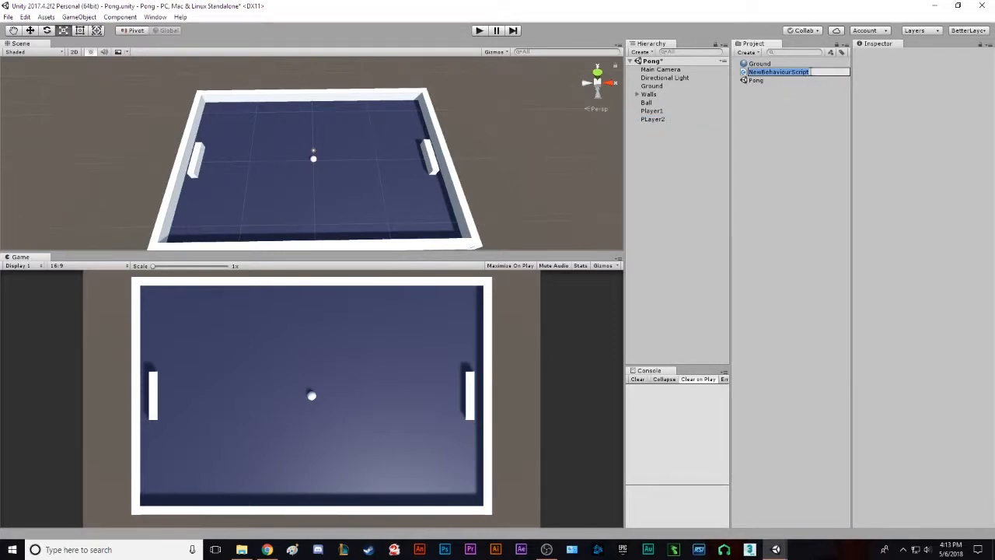
{"action": "type", "text": "PLayl"}
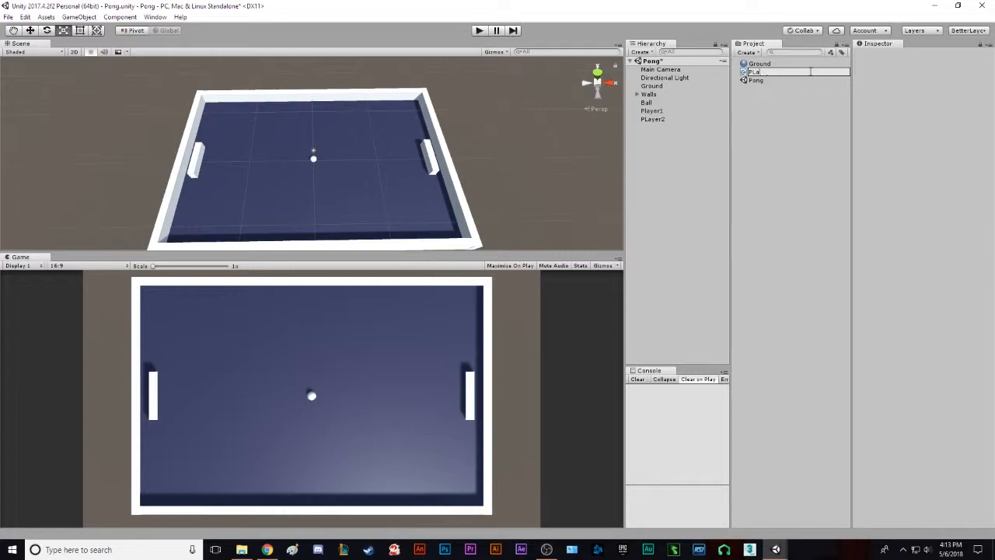
{"action": "type", "text": "PlayerOne"}
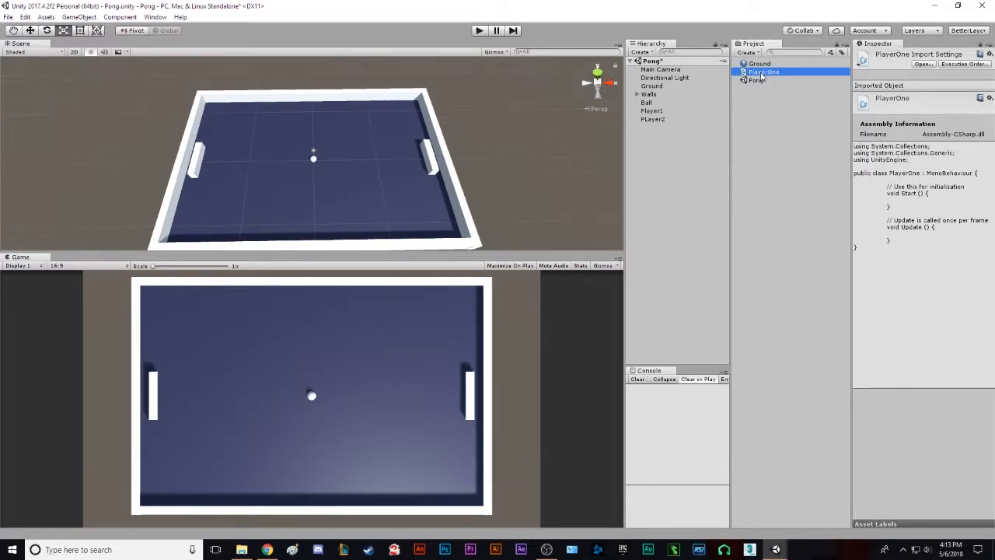
Open PlayerOne in Visual Studio, review Start and Update, and add a blank line before Start
{"action": "double_click", "coordinate": [765, 71]}
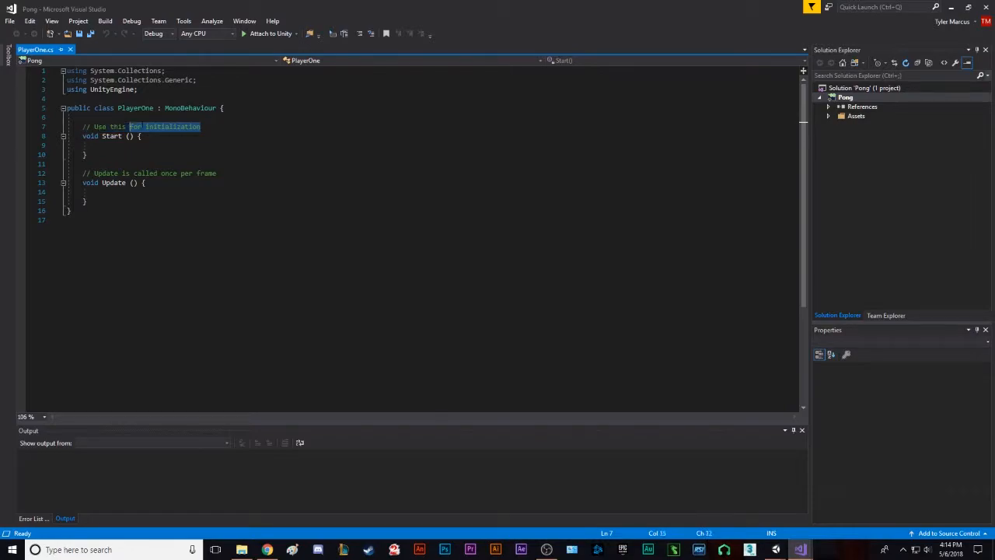
{"action": "left_click", "coordinate": [201, 126]}
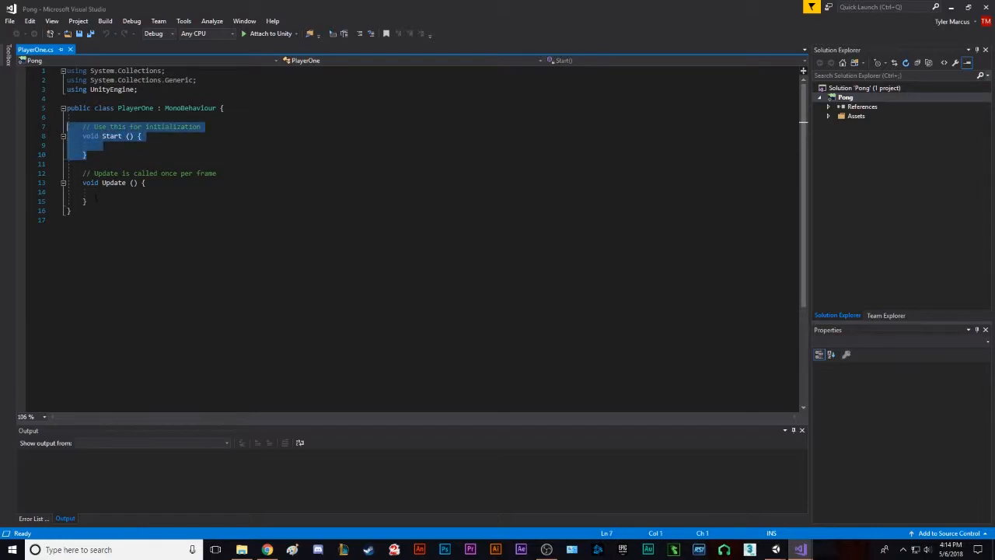
{"action": "left_click", "coordinate": [99, 146]}
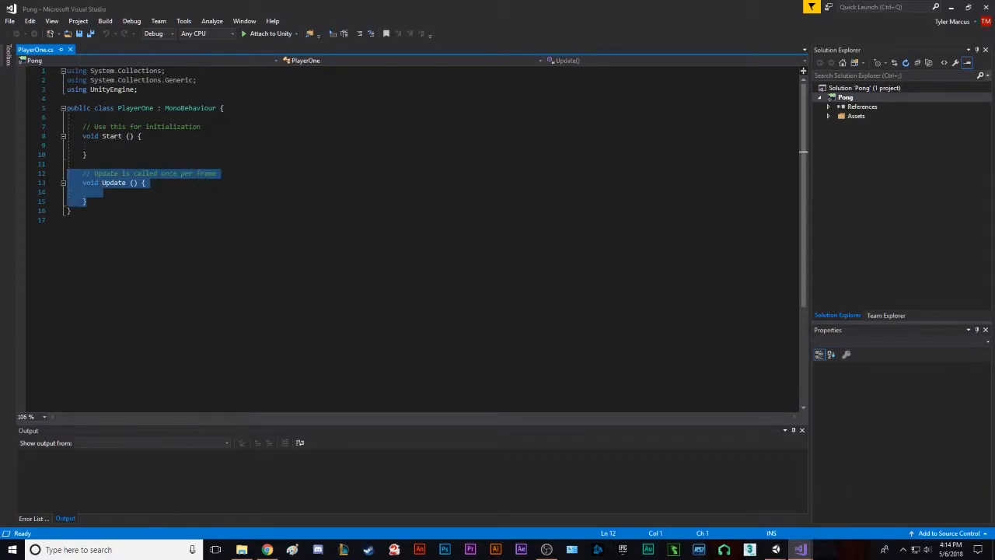
{"action": "left_click", "coordinate": [146, 184]}
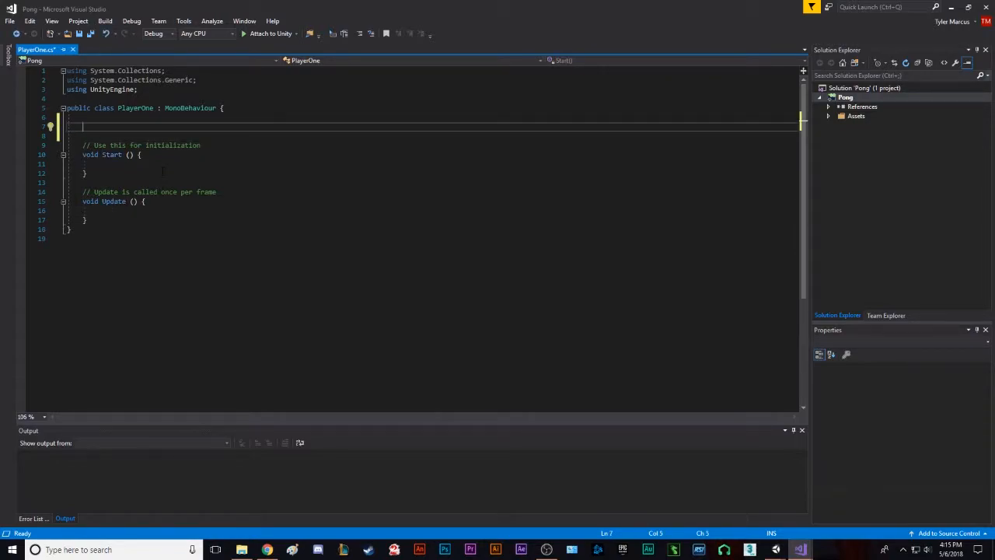
Declare 'public float speed;' and 'public Rigidbody rb;' fields in the PlayerOne class
{"action": "type", "text": "public"}
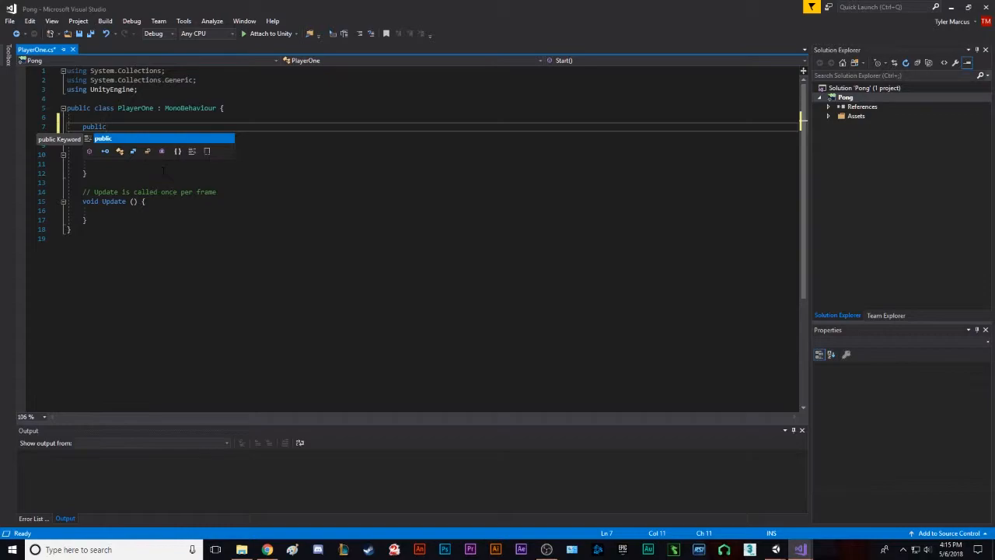
{"action": "type", "text": "float"}
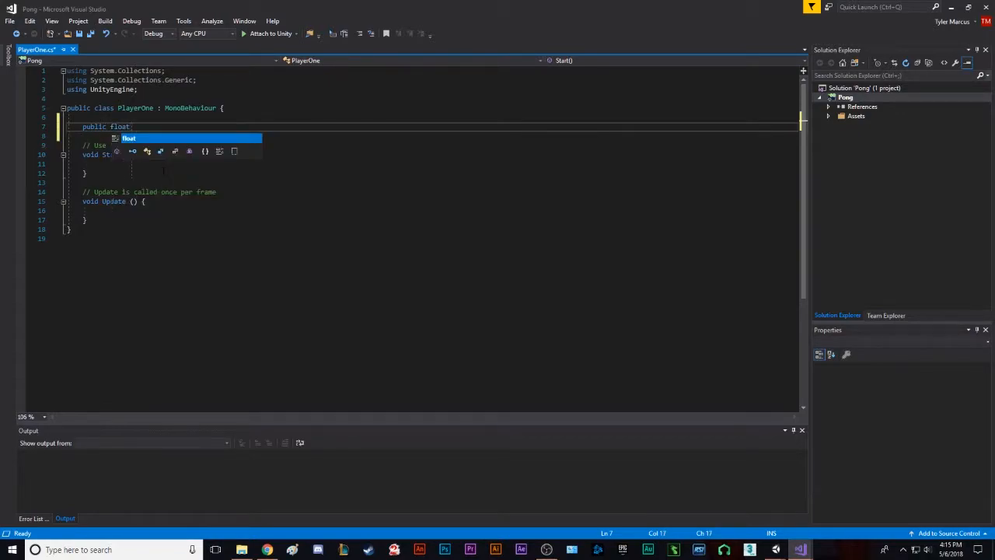
{"action": "type", "text": "s"}
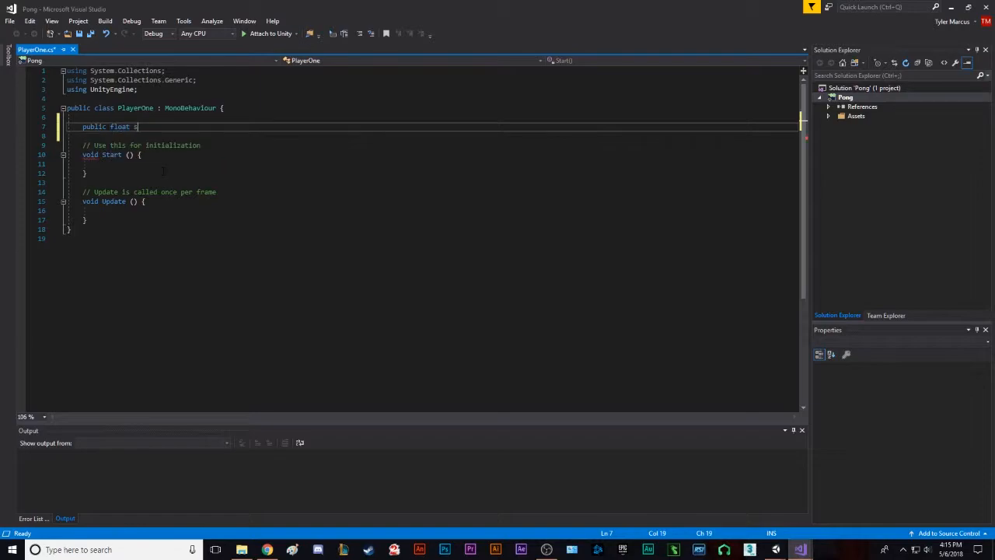
{"action": "type", "text": "speed;"}
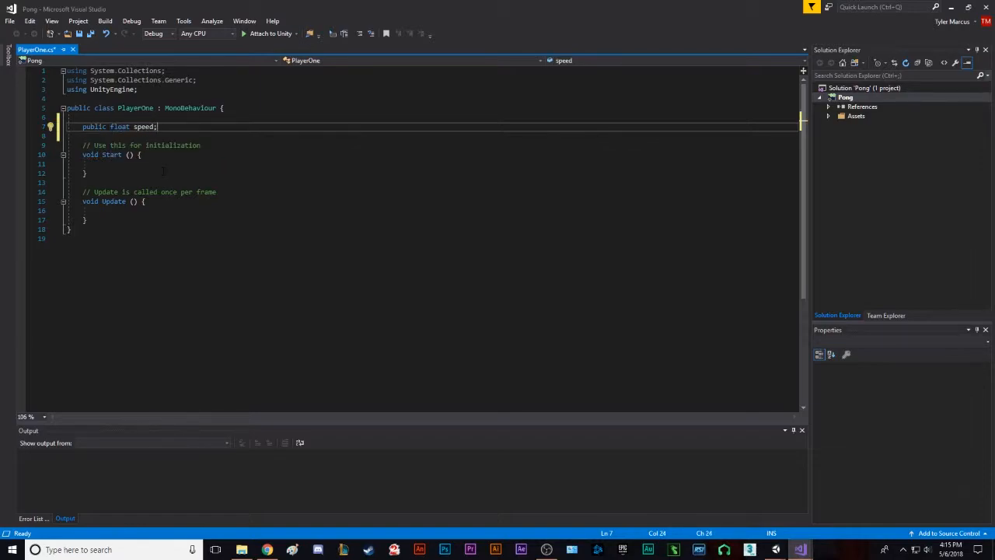
{"action": "key", "text": "Return"}
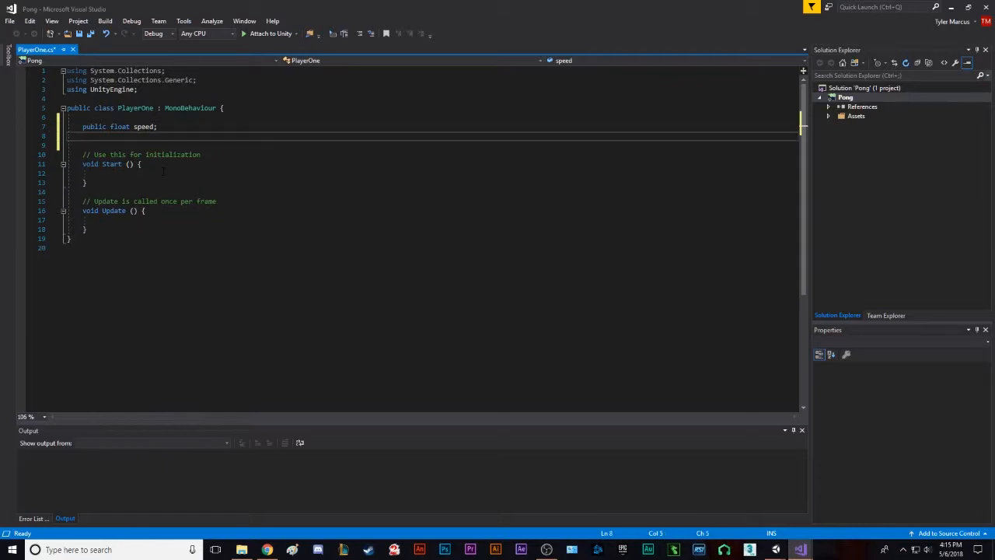
{"action": "type", "text": "public Rigidbody rb;"}
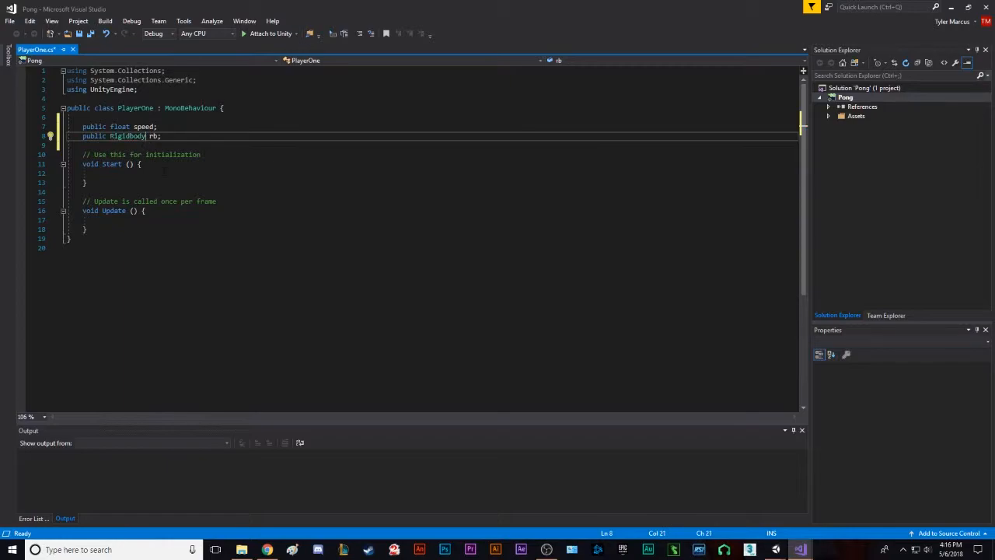
{"action": "double_click", "coordinate": [128, 135]}
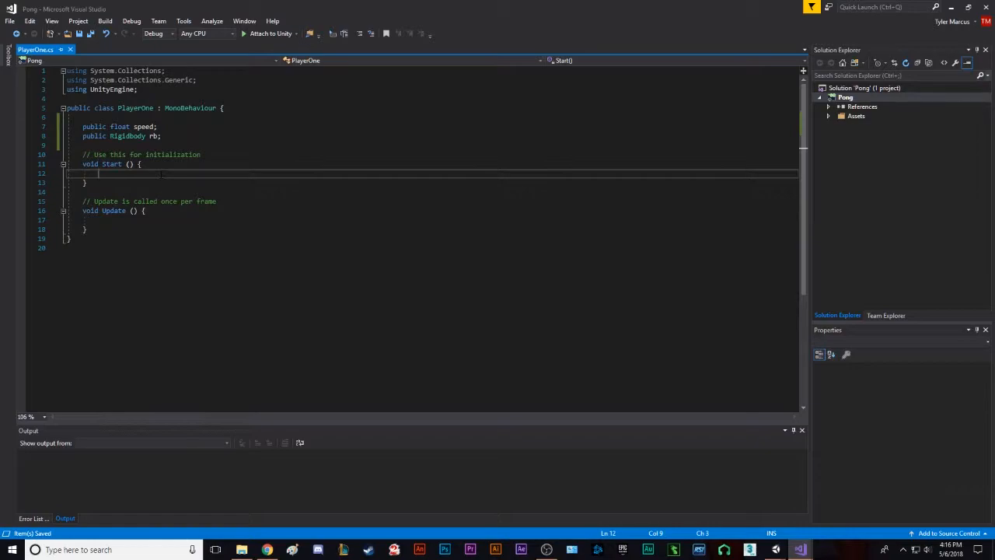
In Start, assign rb = GetComponent<Rigidbody>(); to cache the paddle's Rigidbody
{"action": "left_click", "coordinate": [164, 135]}
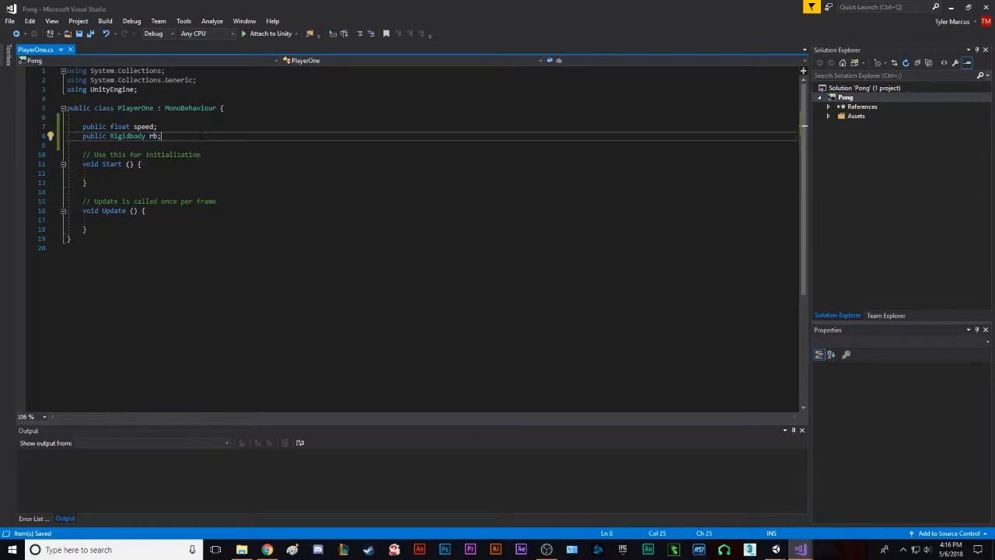
{"action": "left_click", "coordinate": [101, 173]}
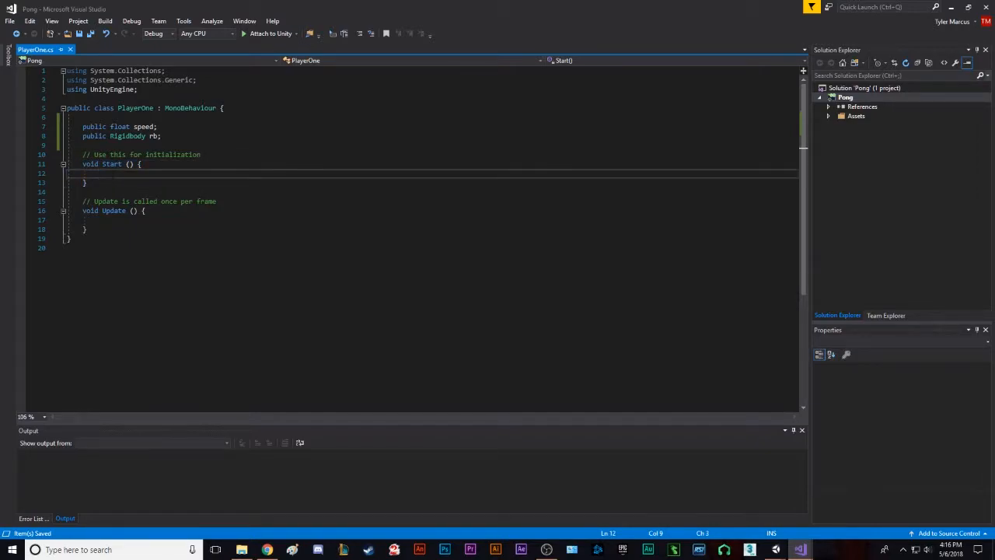
{"action": "type", "text": "rb ="}
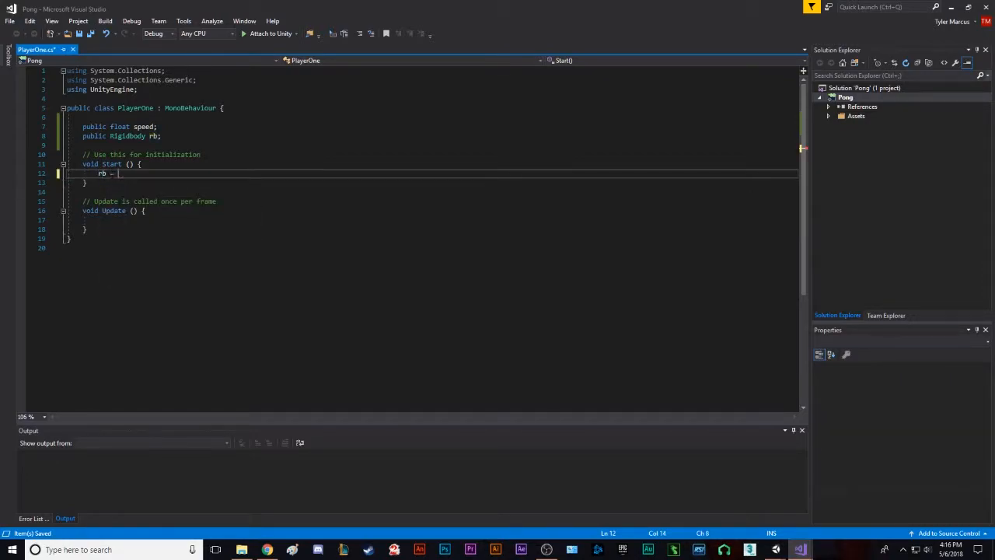
{"action": "type", "text": "GetComponent"}
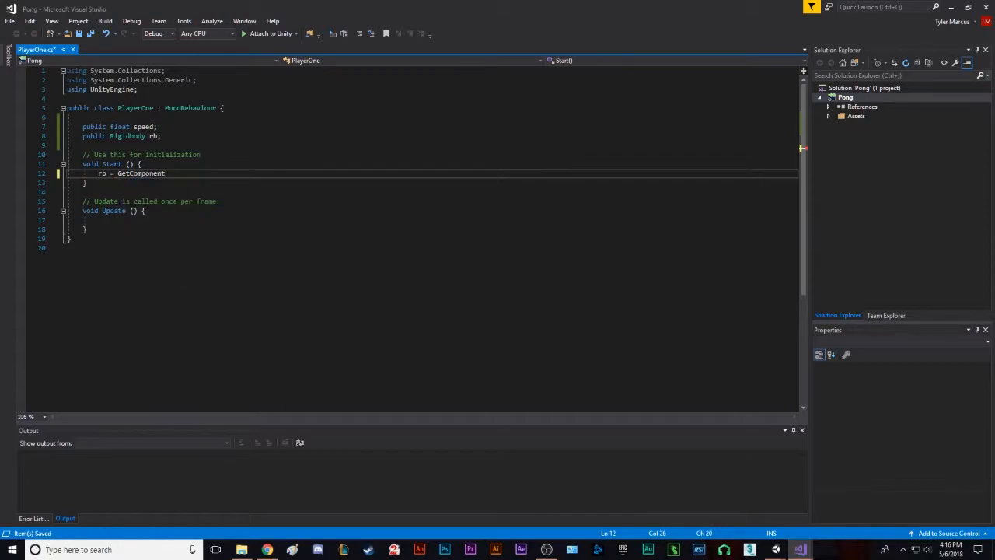
{"action": "type", "text": "<>"}
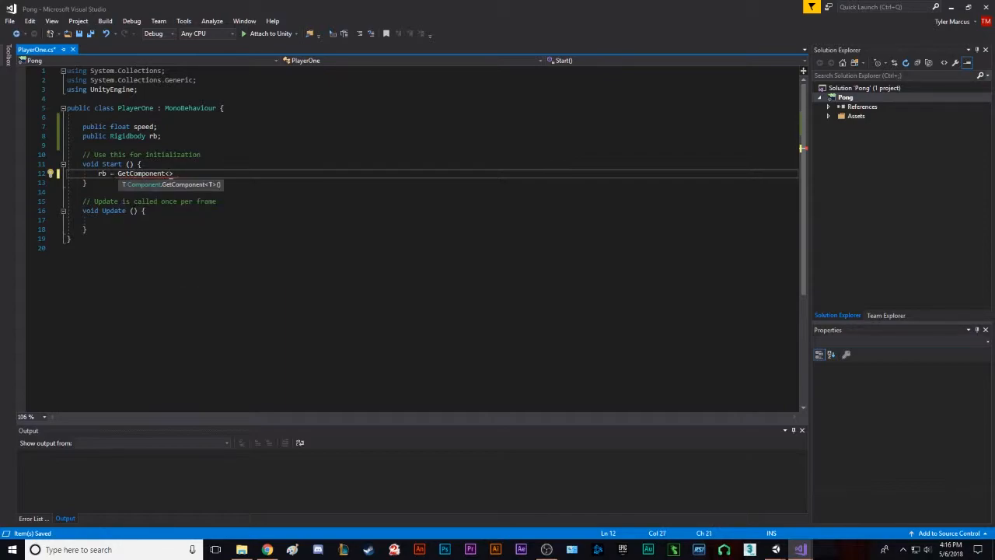
{"action": "type", "text": "Rigidbody"}
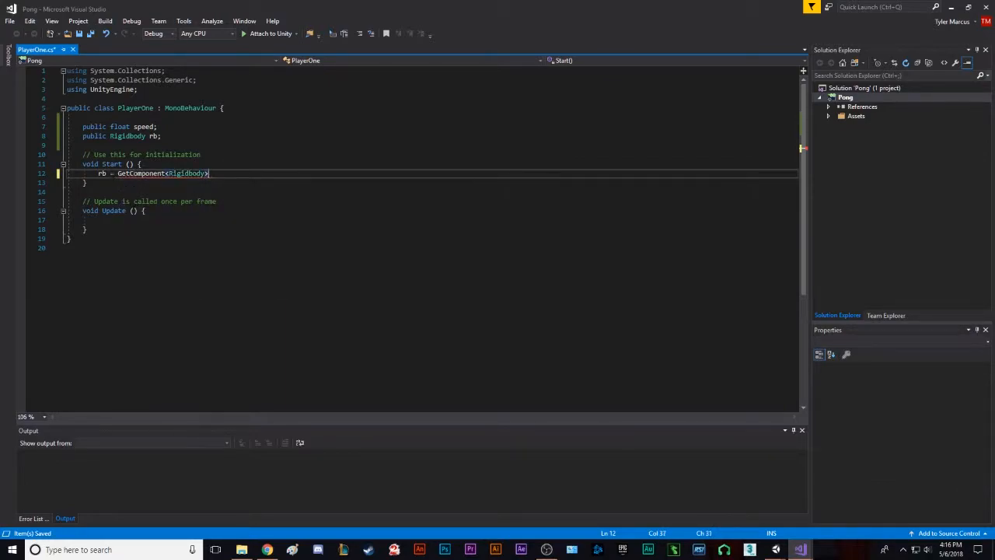
{"action": "type", "text": "();"}
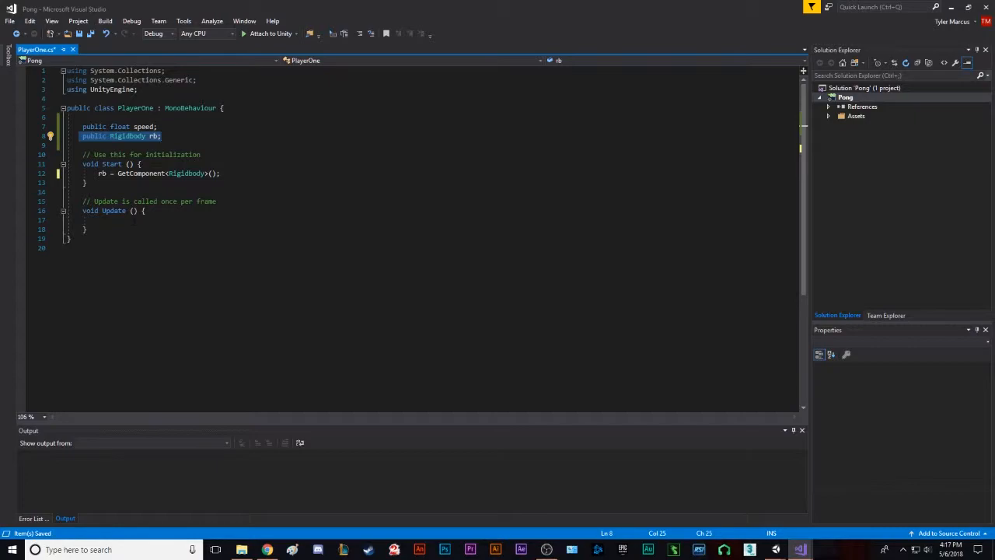
{"action": "left_click", "coordinate": [101, 220]}
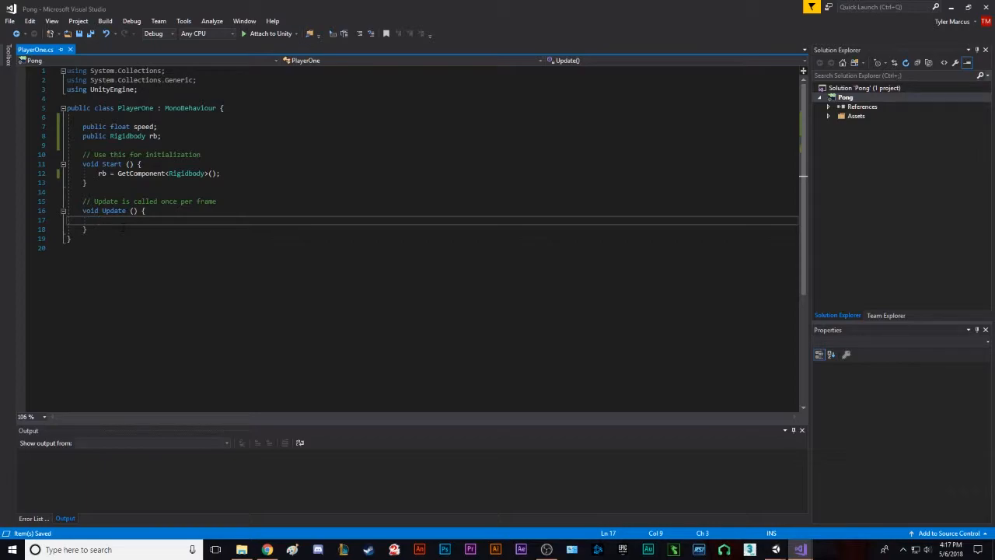
In Update, add an if (Input.GetKey(KeyCode.W)) check with its code block
{"action": "type", "text": "i"}
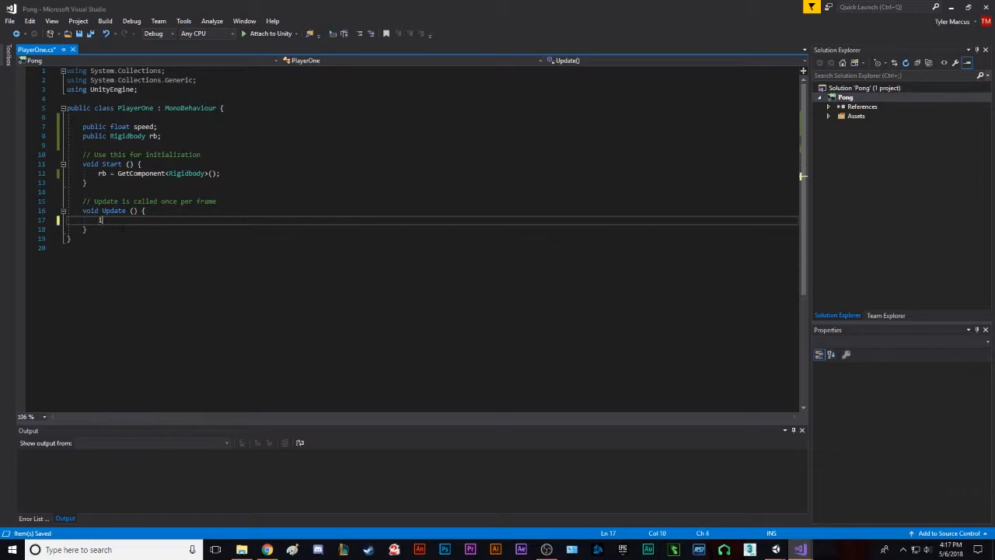
{"action": "type", "text": "if (in"}
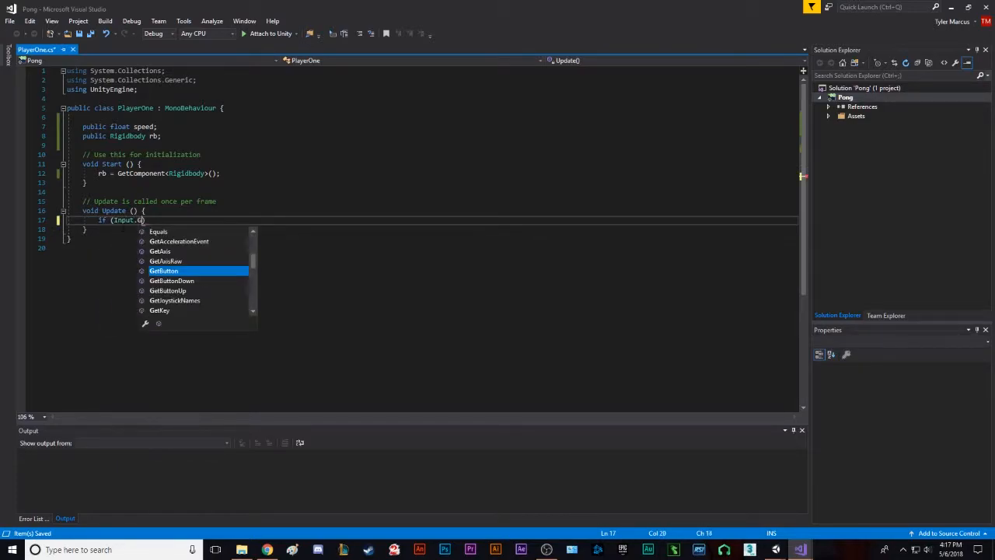
{"action": "type", "text": "etY"}
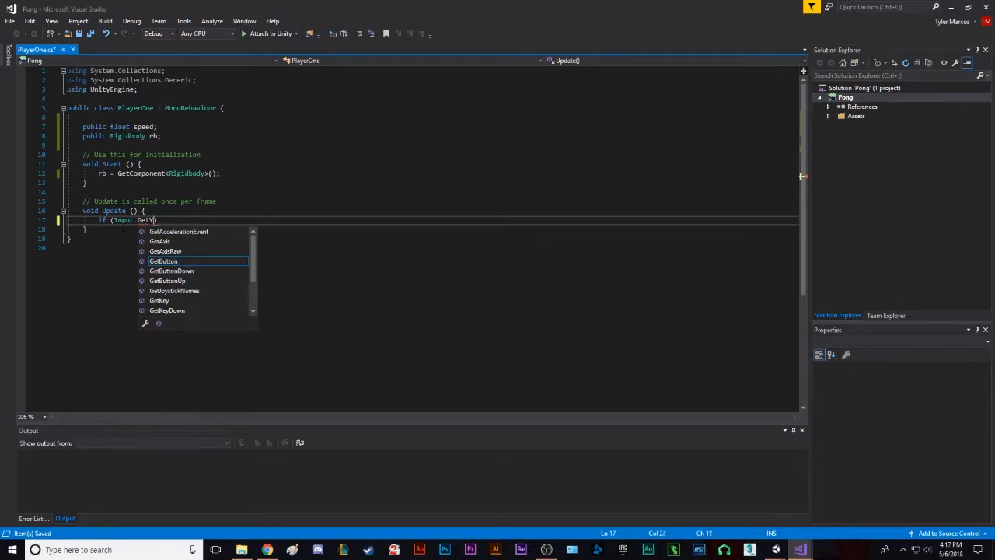
{"action": "type", "text": "Key(KeyCode"}
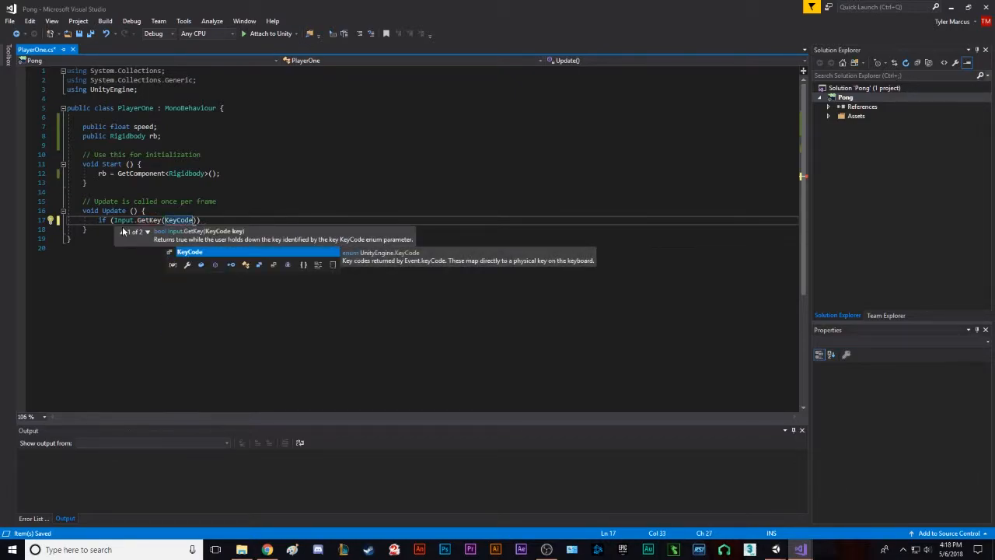
{"action": "type", "text": ".W"}
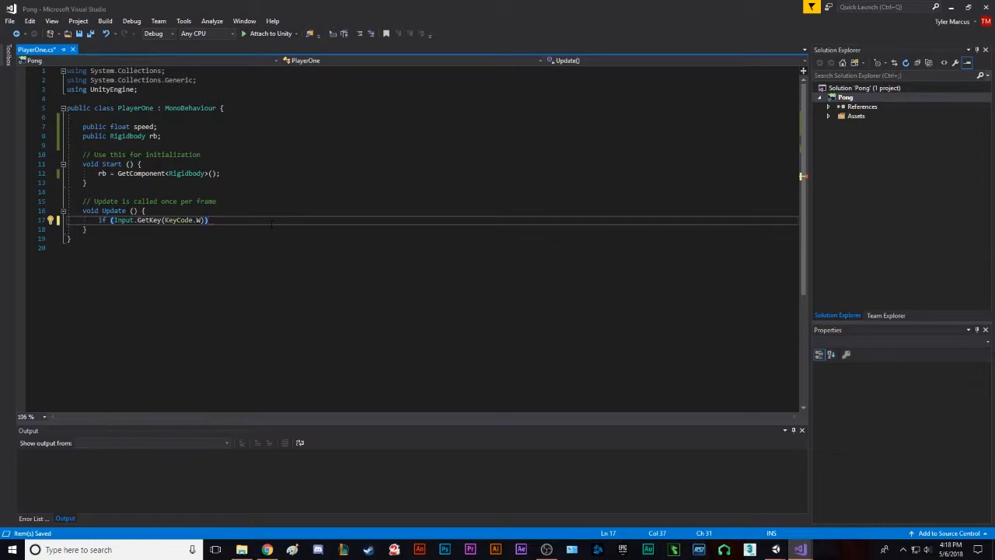
{"action": "key", "text": "enter"}
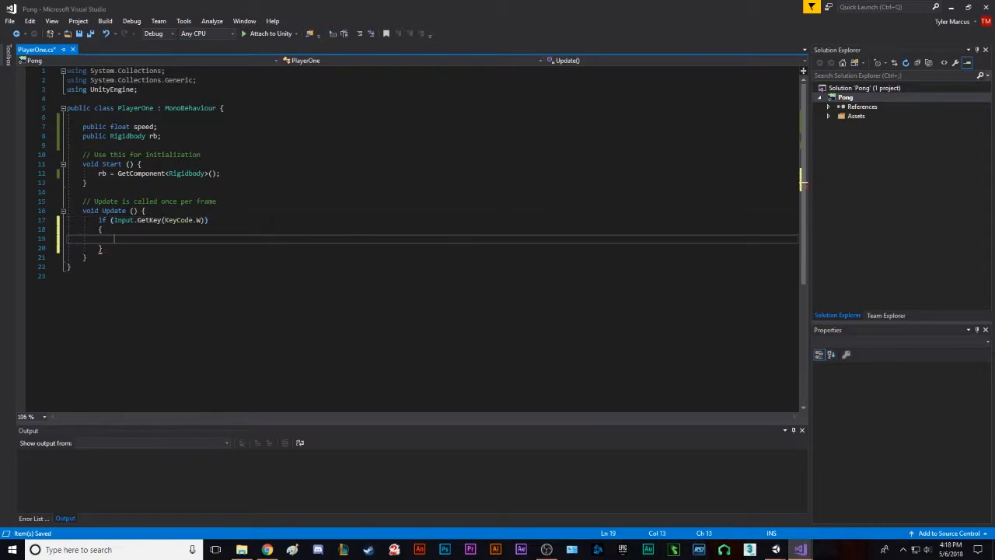
Inside the W check, write rb.velocity = new Vector3() with empty arguments
{"action": "type", "text": "r"}
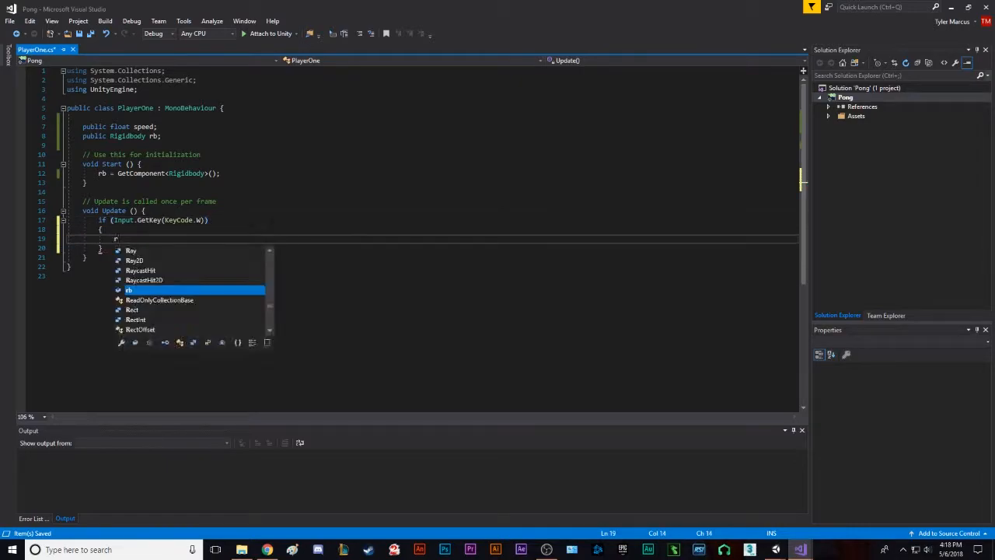
{"action": "type", "text": "b."}
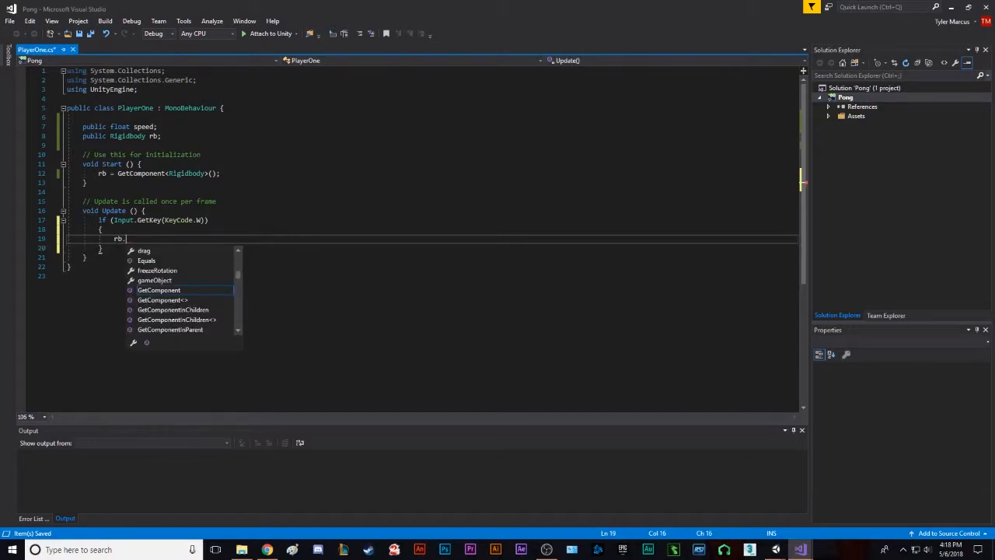
{"action": "type", "text": "velocity ="}
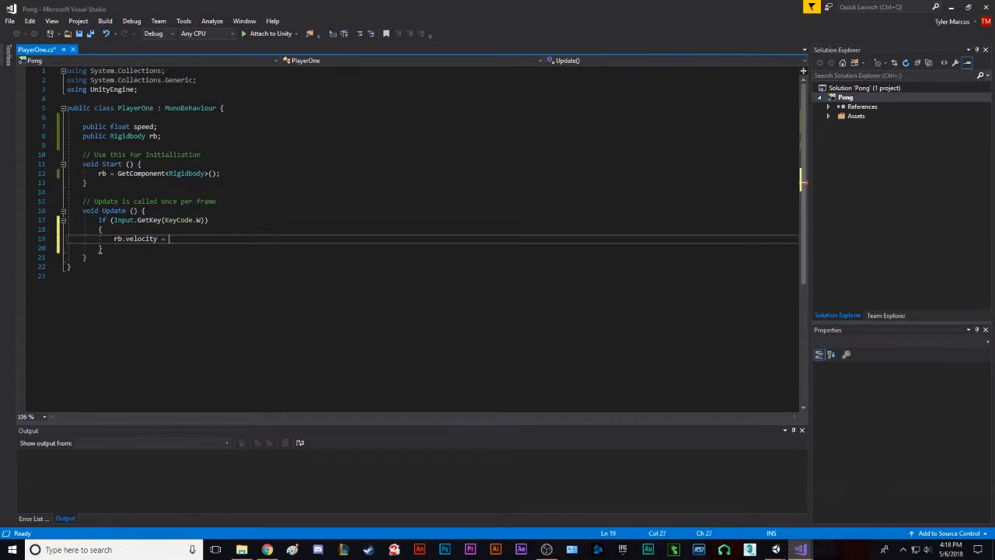
{"action": "type", "text": "new Vecto"}
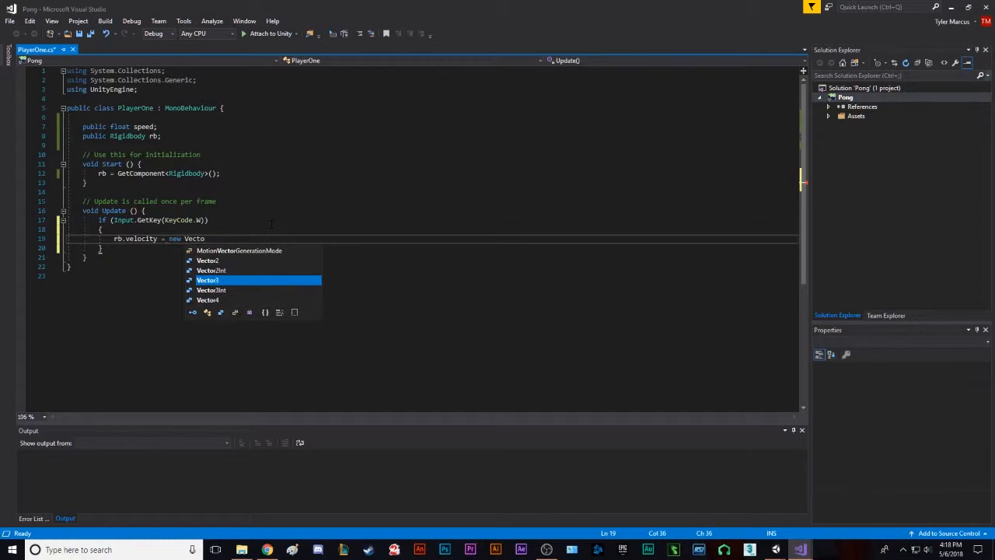
{"action": "type", "text": "r3(0"}
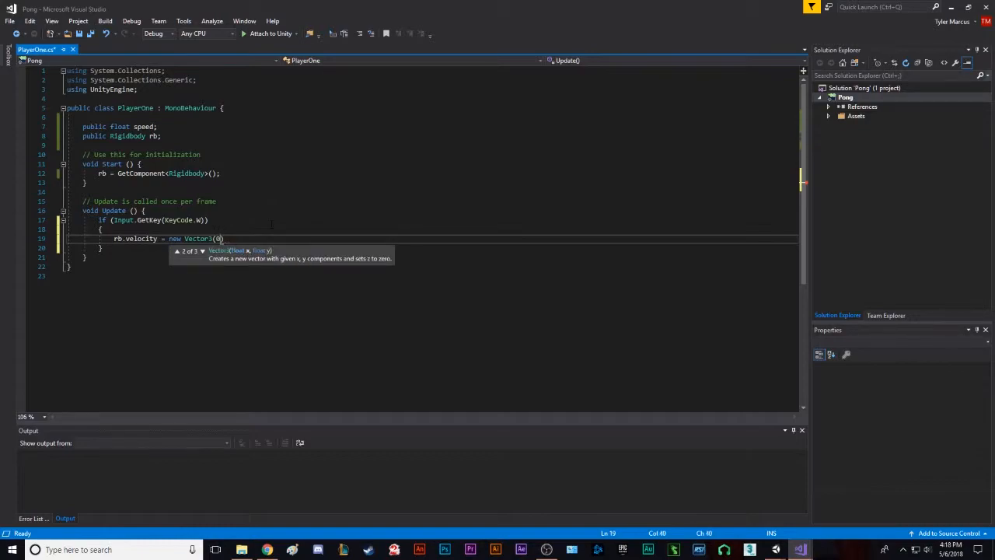
{"action": "key", "text": "Backspace"}
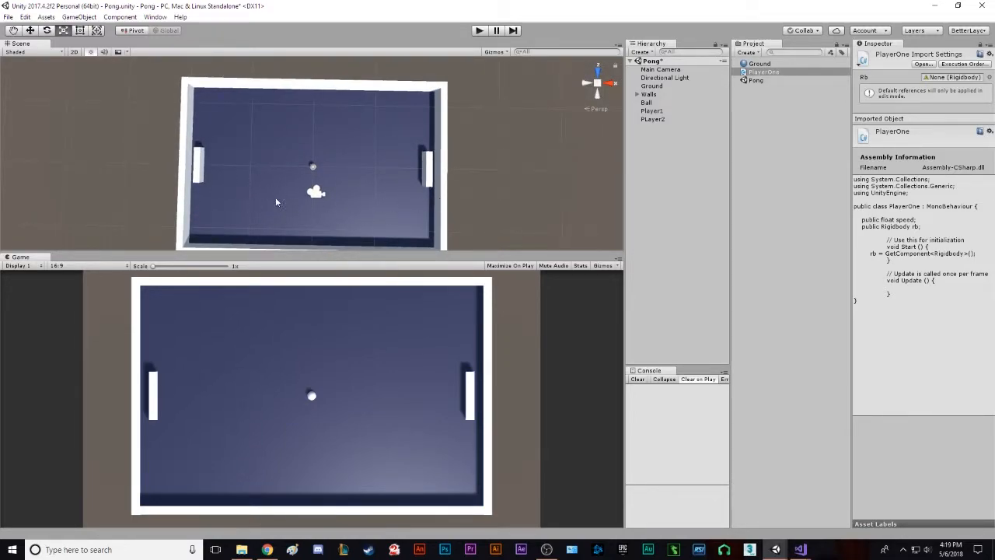
{"action": "mouse_move", "coordinate": [604, 129]}
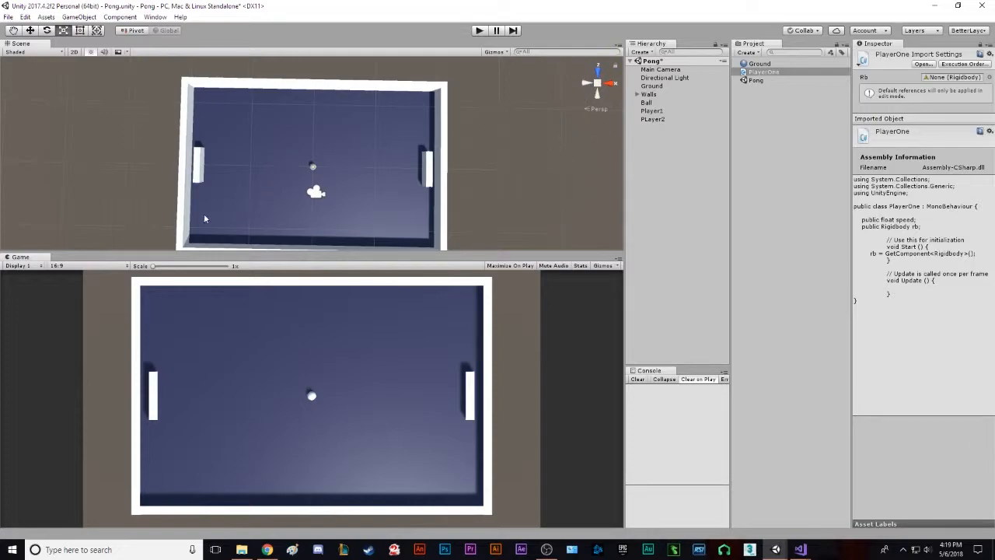
Switch back from Unity to the PlayerOne script in Visual Studio
{"action": "key", "text": "alt+tab"}
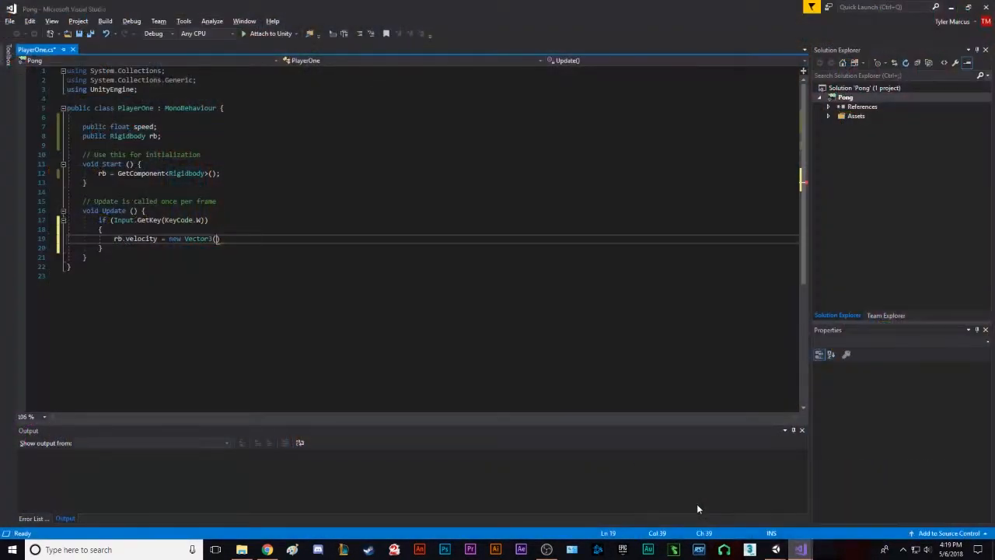
Complete the W branch as rb.velocity = new Vector3(0, 0, speed); and start a new line
{"action": "left_click", "coordinate": [101, 231]}
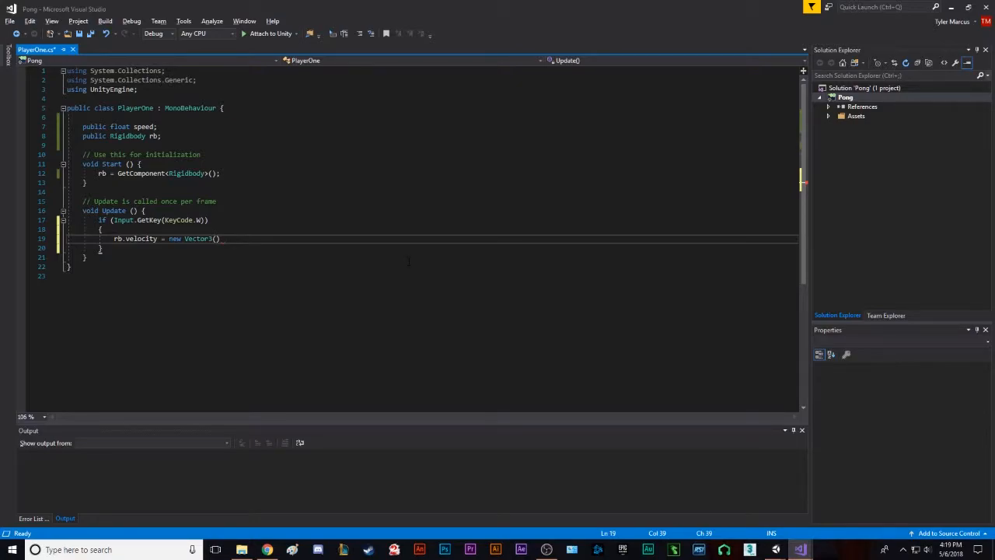
{"action": "type", "text": "0"}
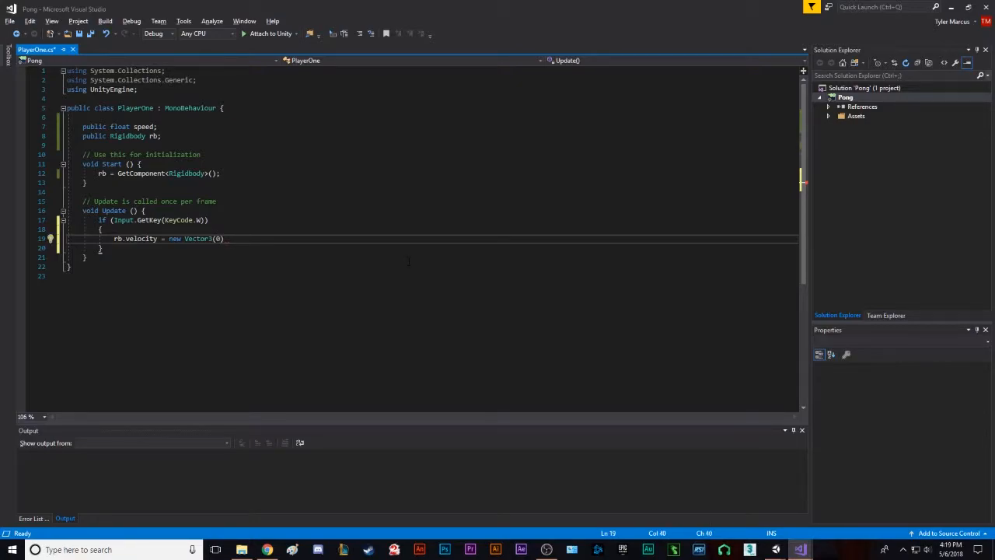
{"action": "type", "text": "f"}
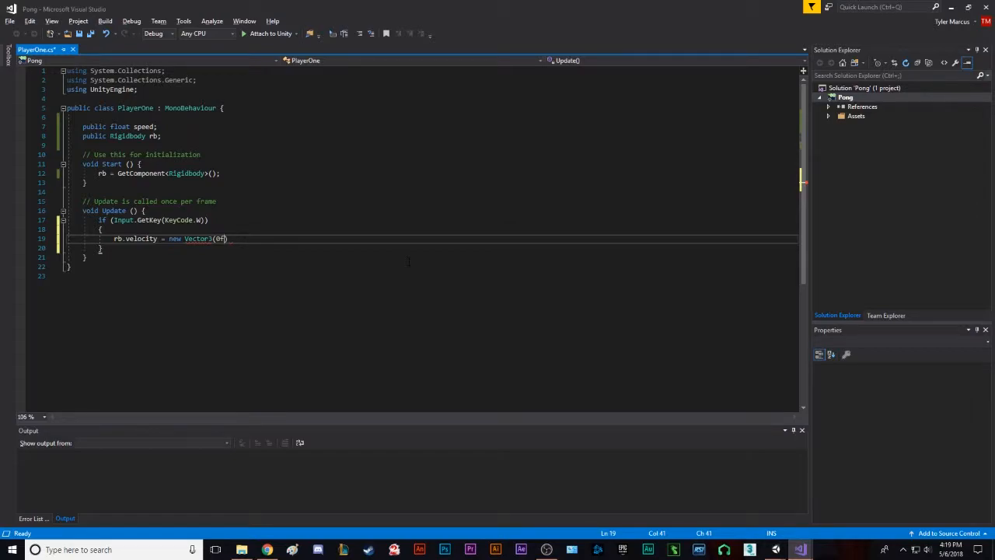
{"action": "key", "text": "Backspace"}
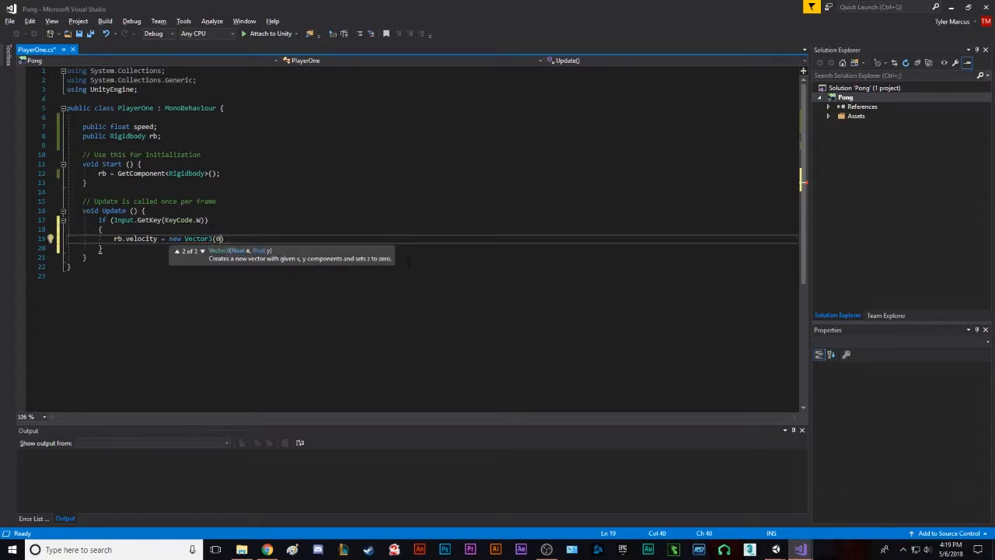
{"action": "type", "text": ", 0,"}
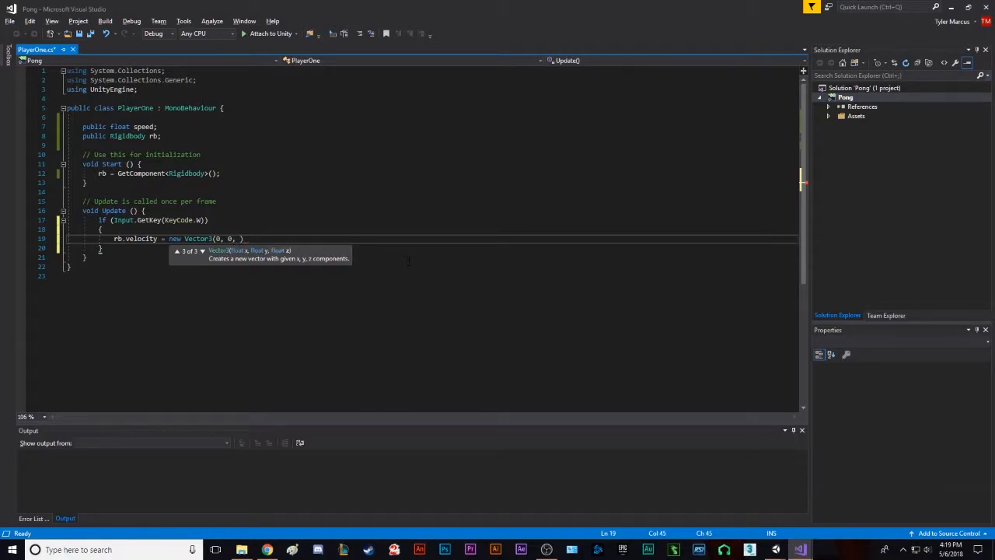
{"action": "type", "text": "speed"}
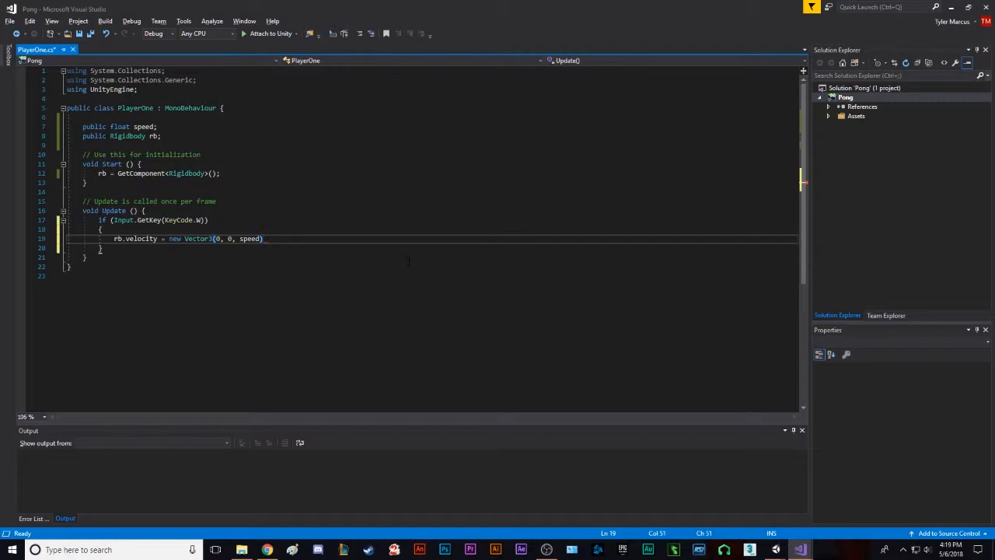
{"action": "type", "text": ";"}
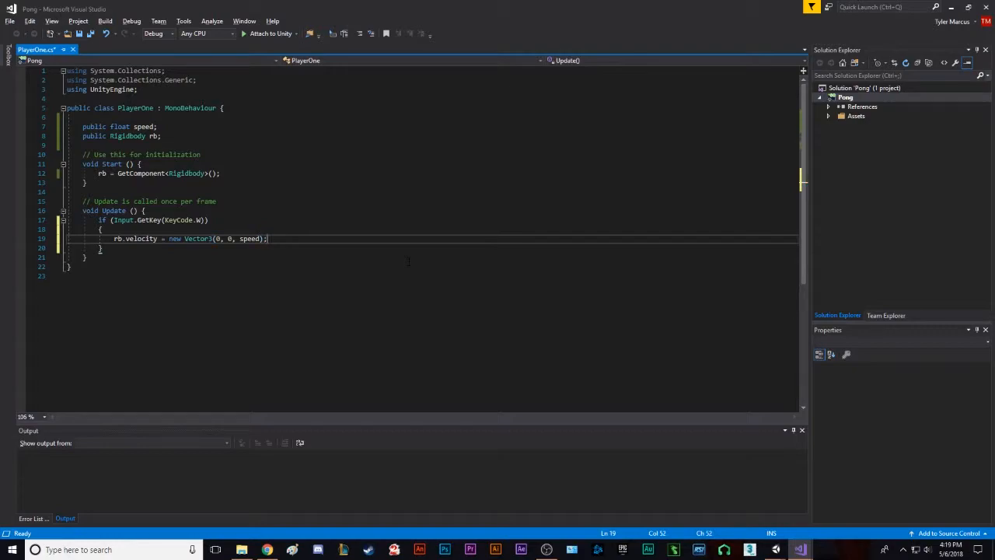
{"action": "key", "text": "Return"}
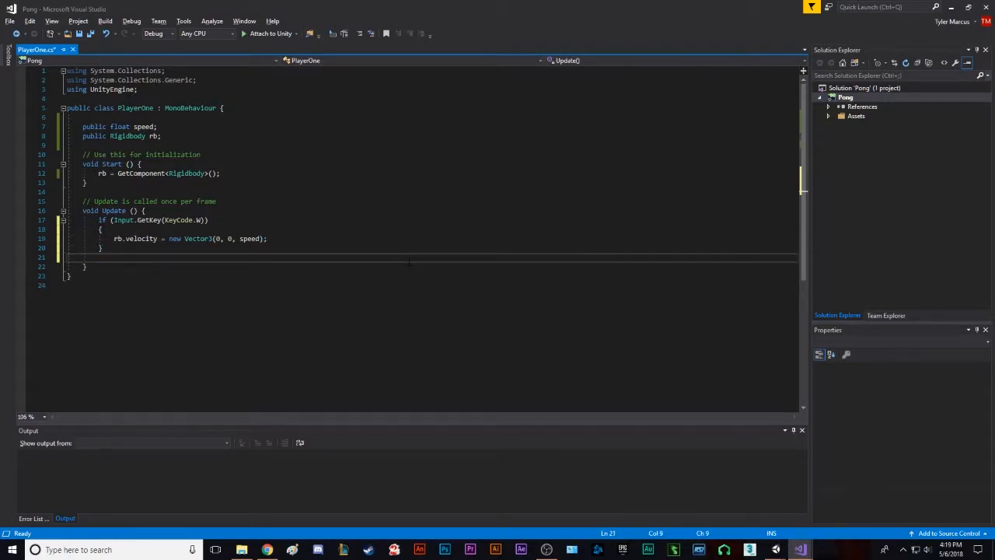
Add an else-if S-key branch setting rb.velocity to new Vector3(0, 0, -speed)
{"action": "type", "text": "else if ()"}
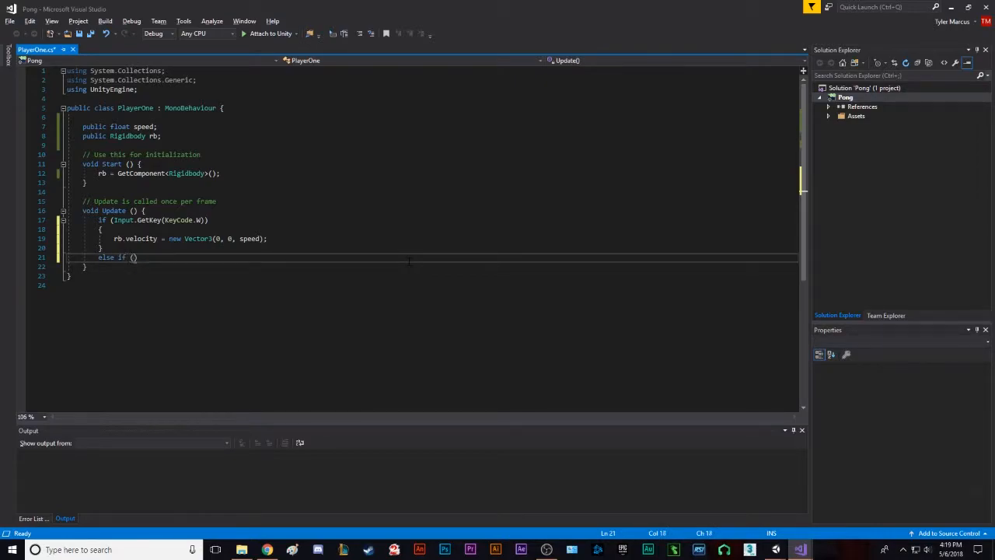
{"action": "type", "text": "Input.GetKey(KeyCode.S"}
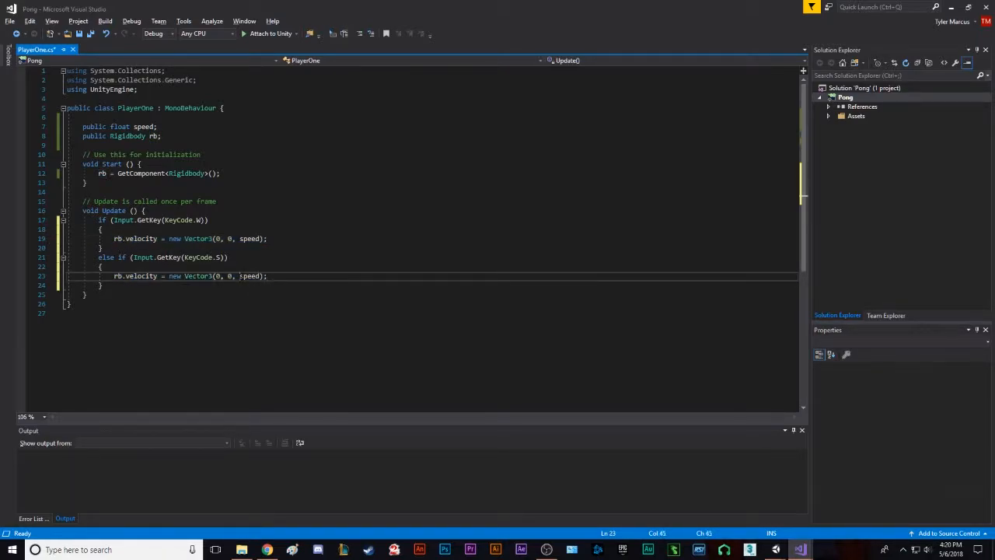
{"action": "type", "text": "-"}
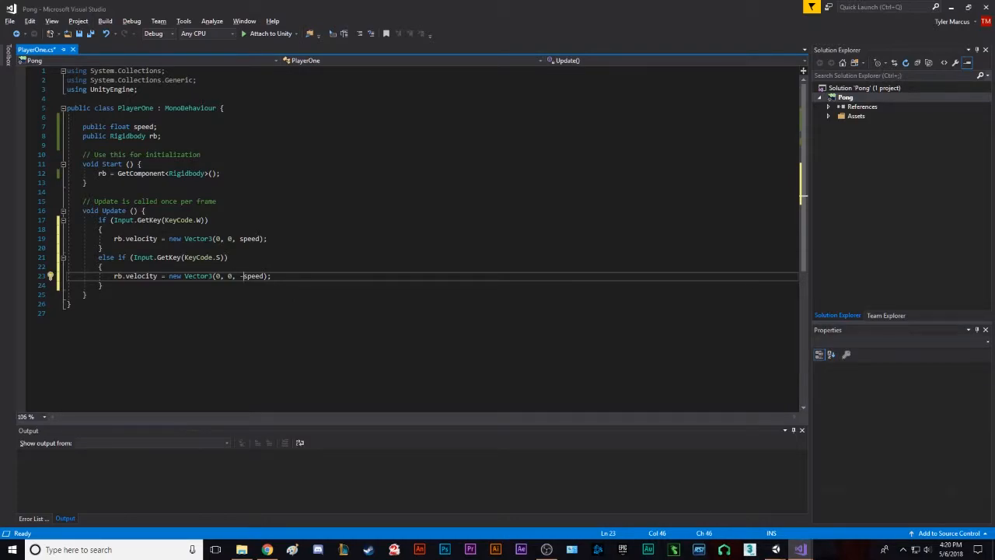
Add an else branch zeroing velocity with Vector3(0, 0, 0) and save the script
{"action": "type", "text": "else"}
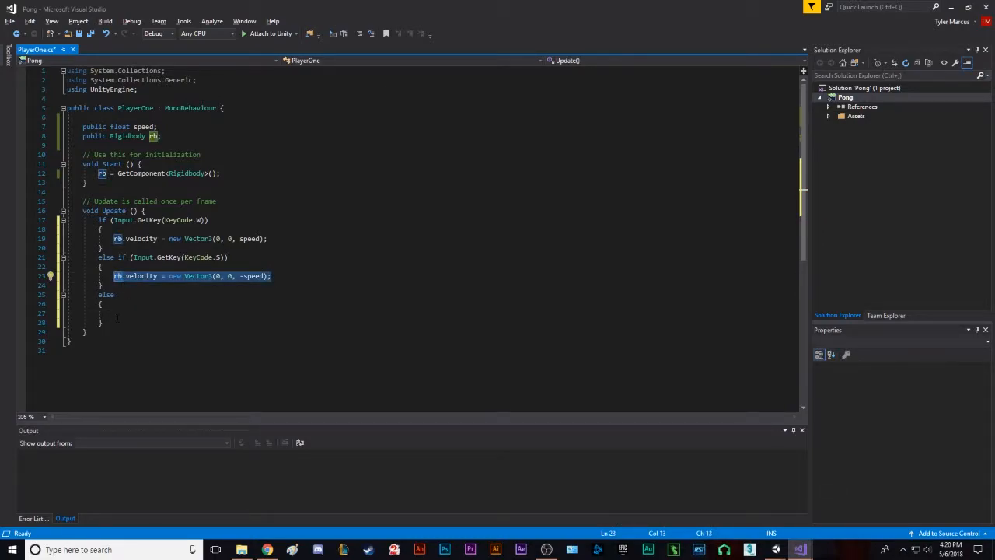
{"action": "type", "text": "rb.velocity = new Vector3(0, 0, -speed);"}
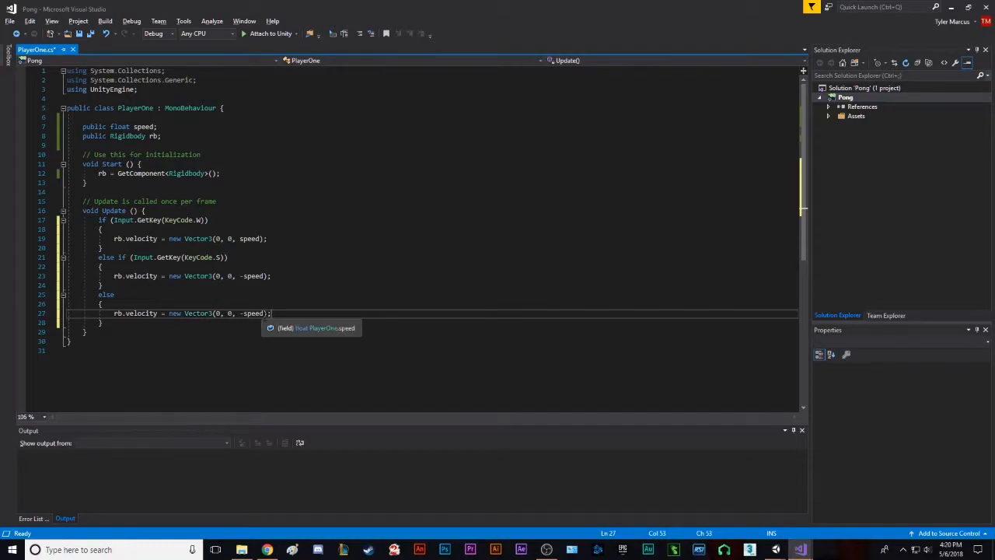
{"action": "type", "text": "0"}
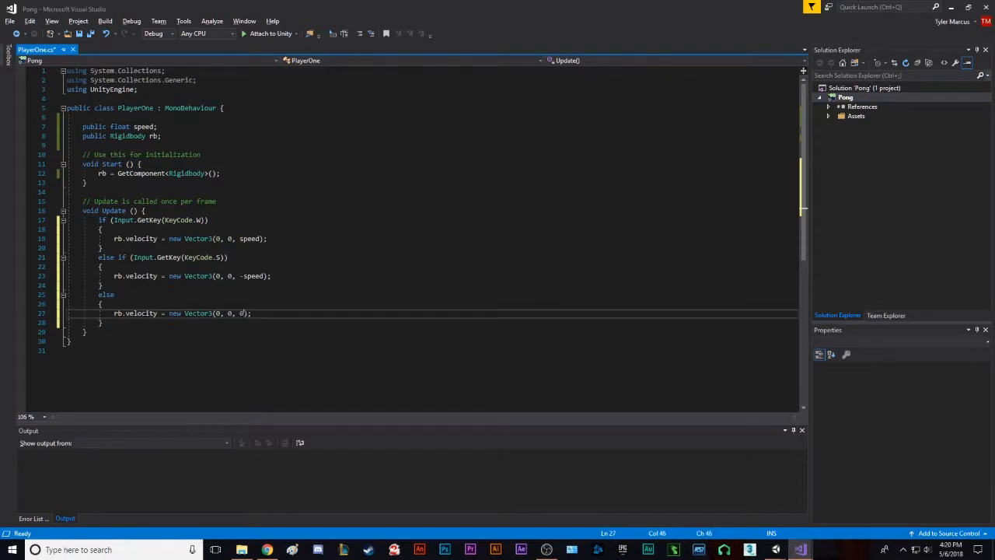
{"action": "key", "text": "ctrl+s"}
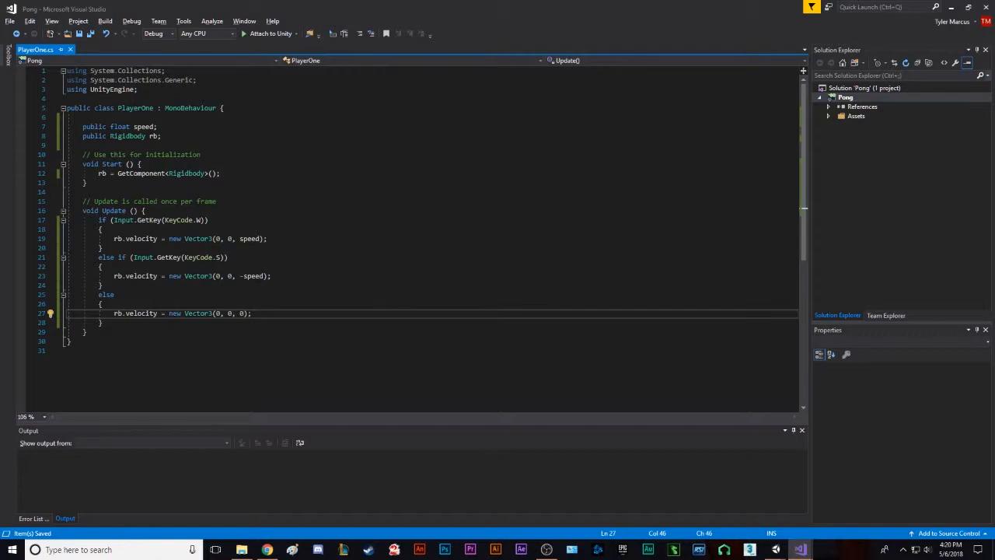
{"action": "key", "text": "alt+tab"}
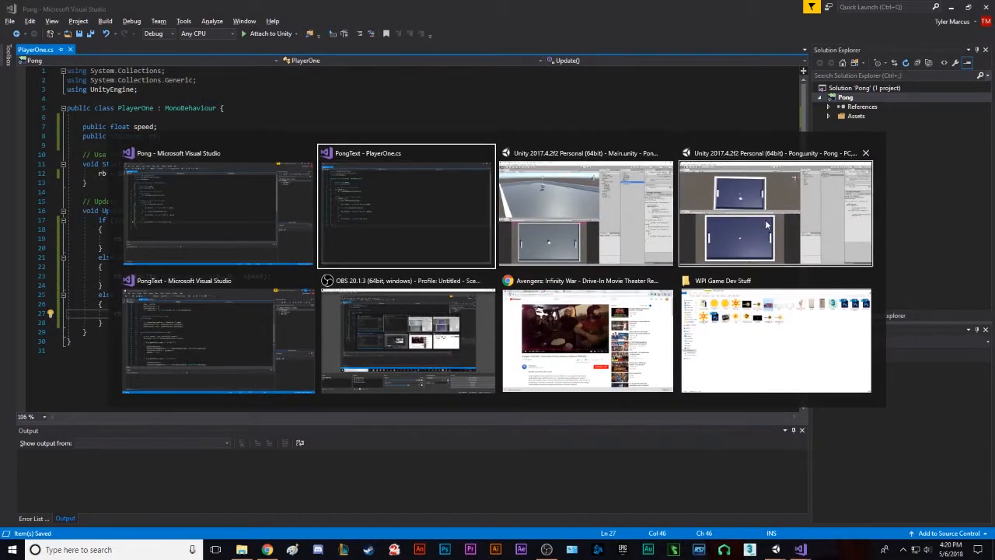
Return to Unity and select Player1 to show its PlayerOne component with Speed and Rb fields
{"action": "left_click", "coordinate": [774, 214]}
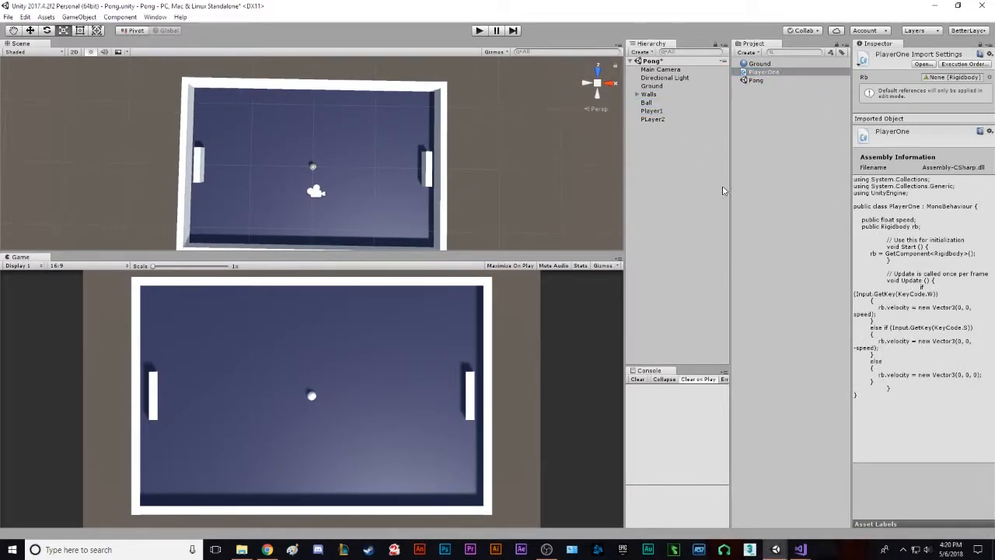
{"action": "left_click", "coordinate": [652, 111]}
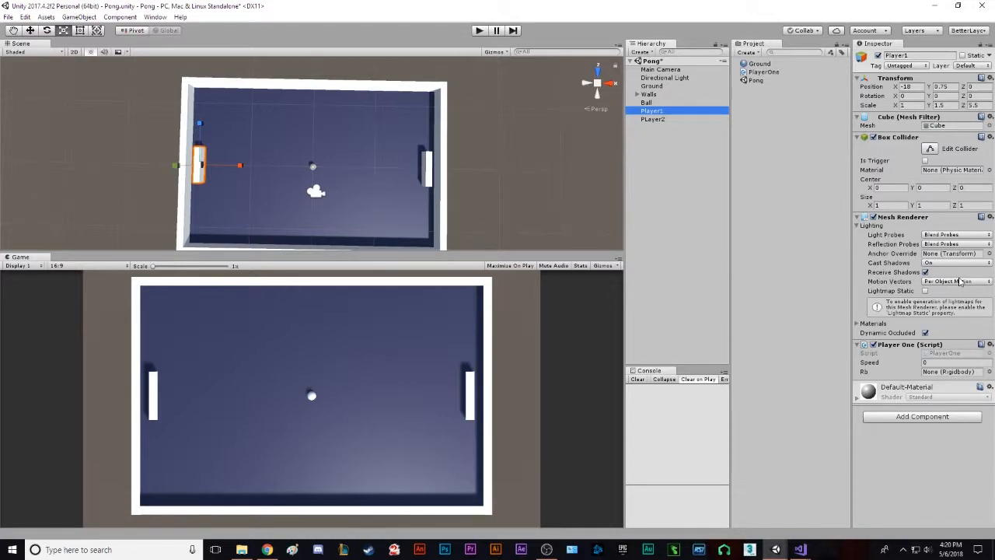
{"action": "mouse_move", "coordinate": [905, 434]}
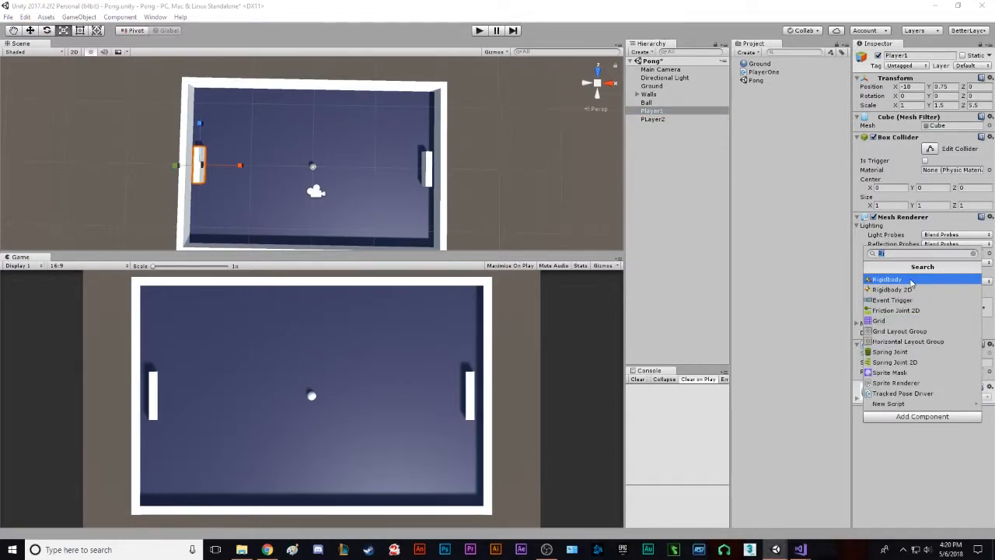
Add a Rigidbody component to Player1 via the component search ('Rigi')
{"action": "left_click", "coordinate": [887, 278]}
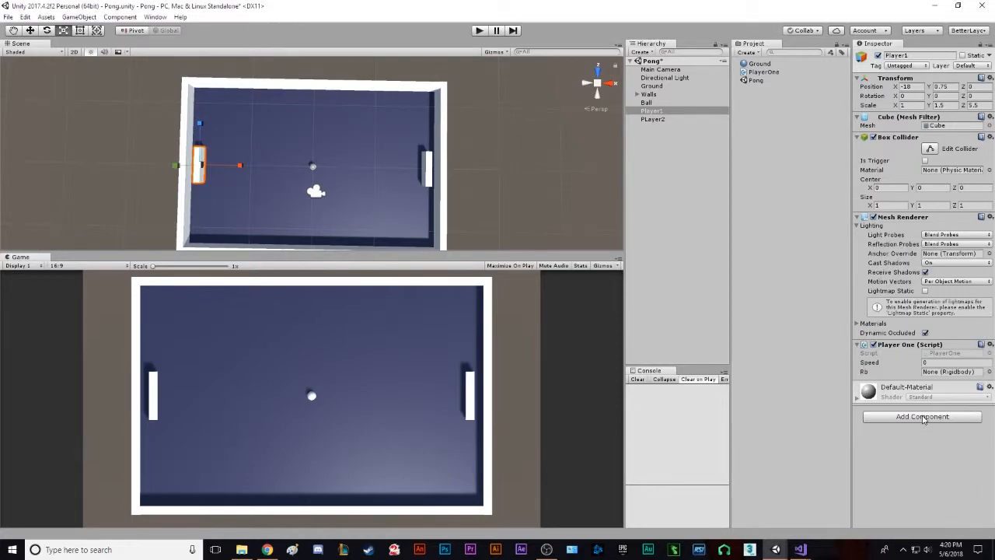
{"action": "left_click", "coordinate": [923, 417]}
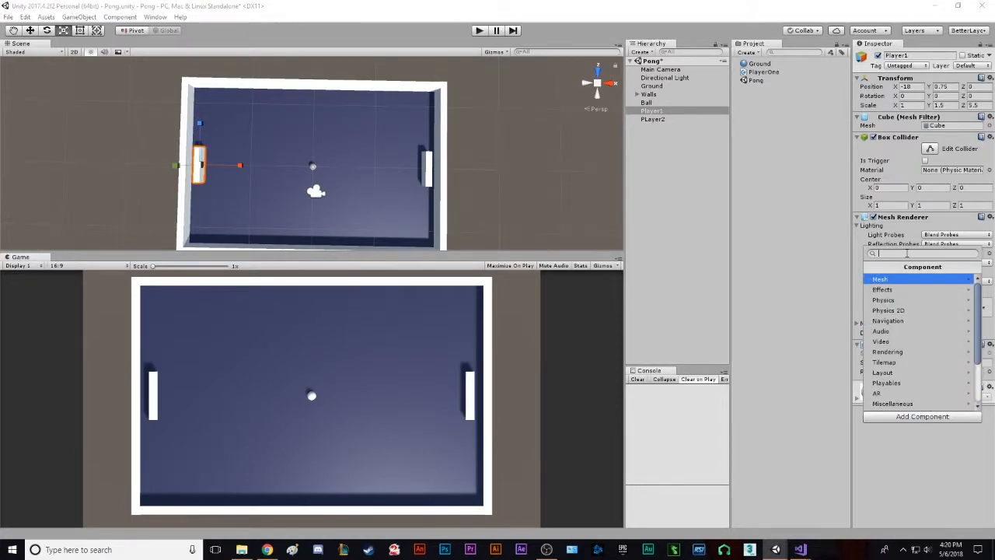
{"action": "type", "text": "Rigi"}
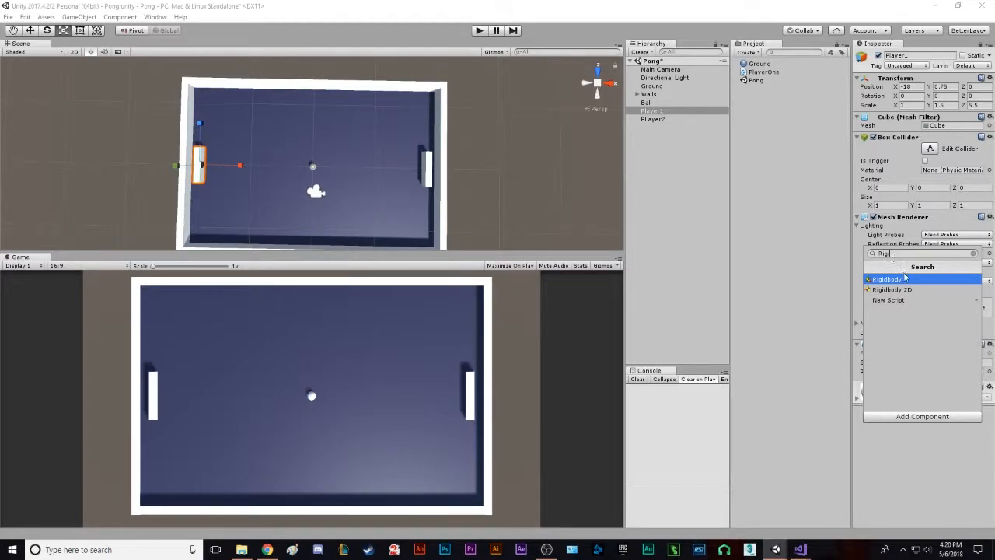
{"action": "left_click", "coordinate": [888, 278]}
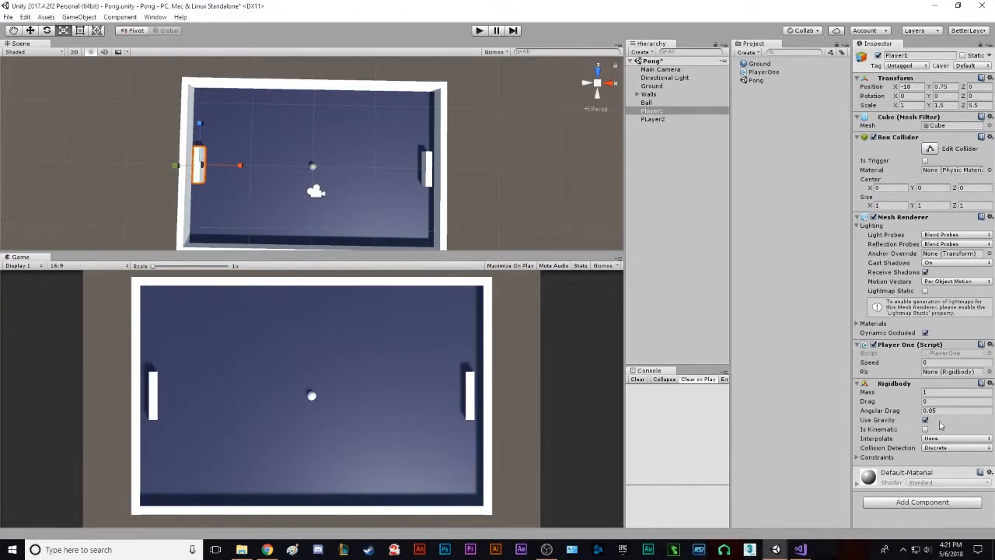
Turn off Use Gravity and freeze the paddle's position axes and rotation under Constraints
{"action": "left_click", "coordinate": [927, 420]}
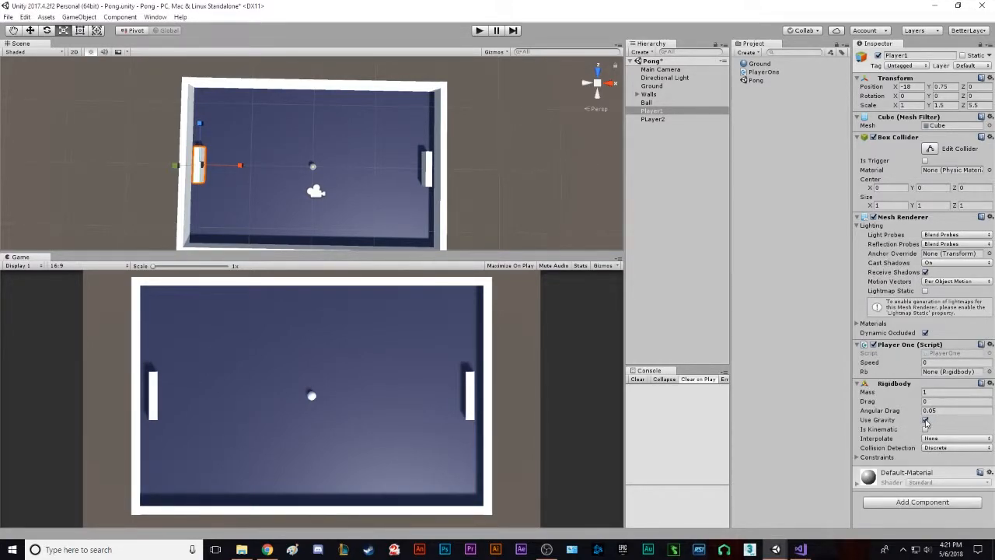
{"action": "left_click", "coordinate": [926, 420]}
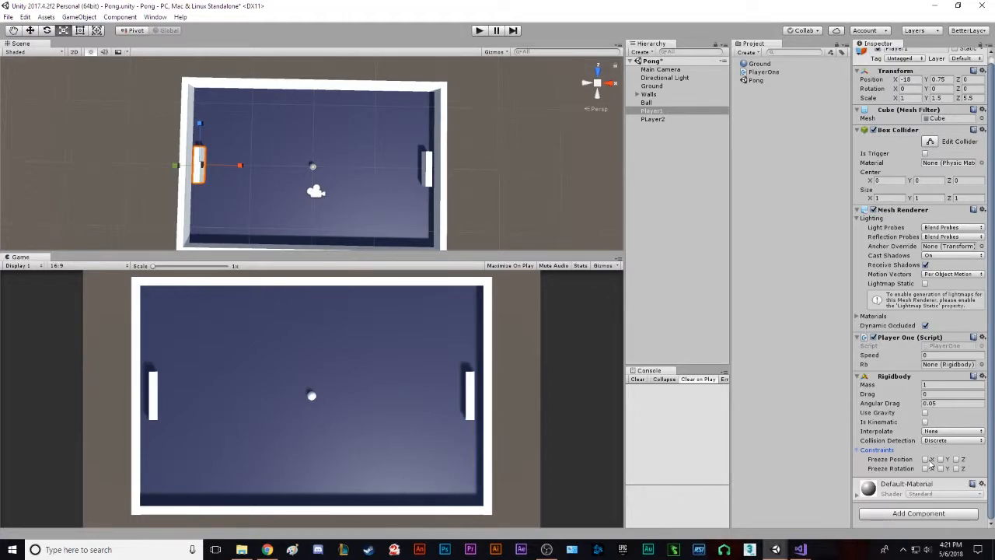
{"action": "left_click", "coordinate": [925, 459]}
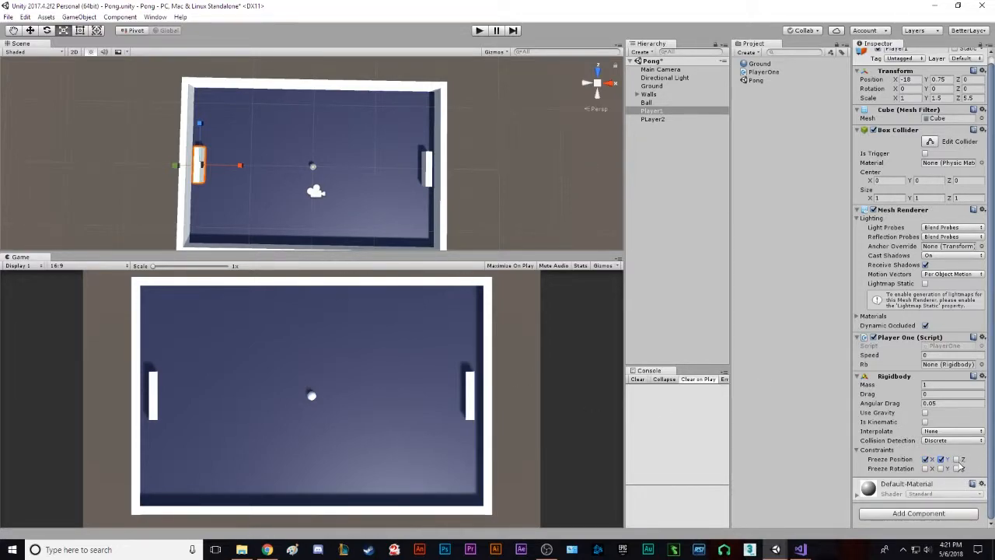
{"action": "left_click", "coordinate": [945, 468]}
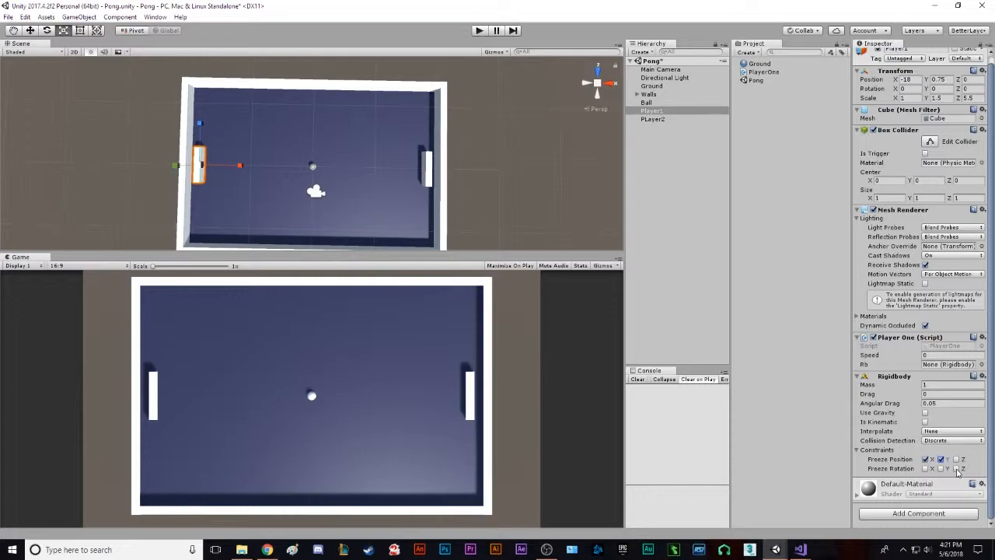
{"action": "left_click", "coordinate": [947, 468]}
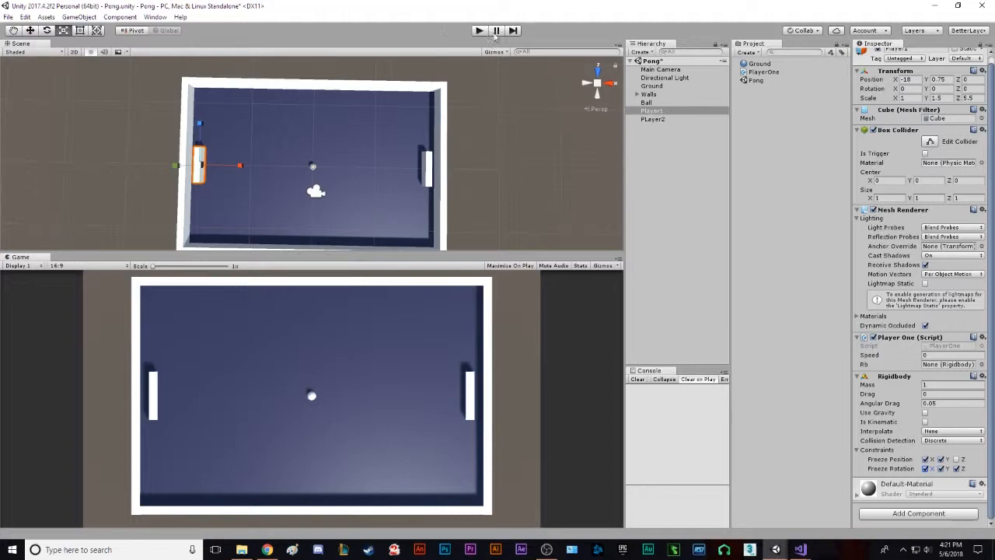
{"action": "left_click", "coordinate": [479, 31]}
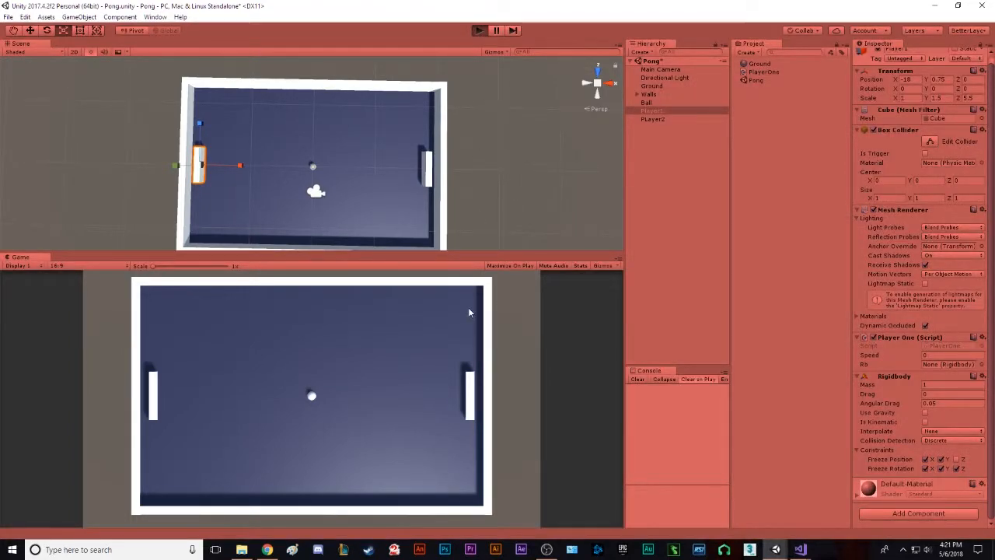
{"action": "left_click", "coordinate": [479, 32]}
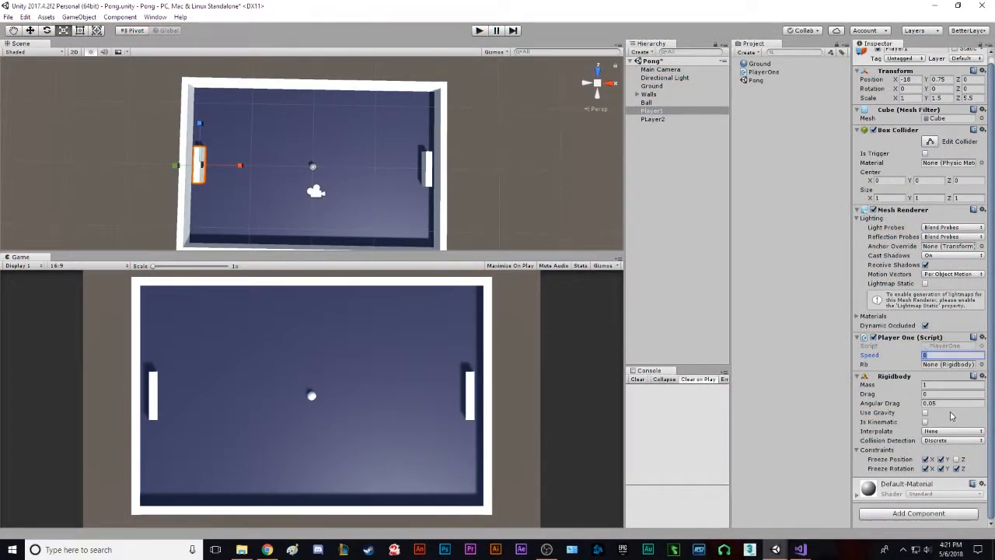
{"action": "left_click", "coordinate": [479, 31]}
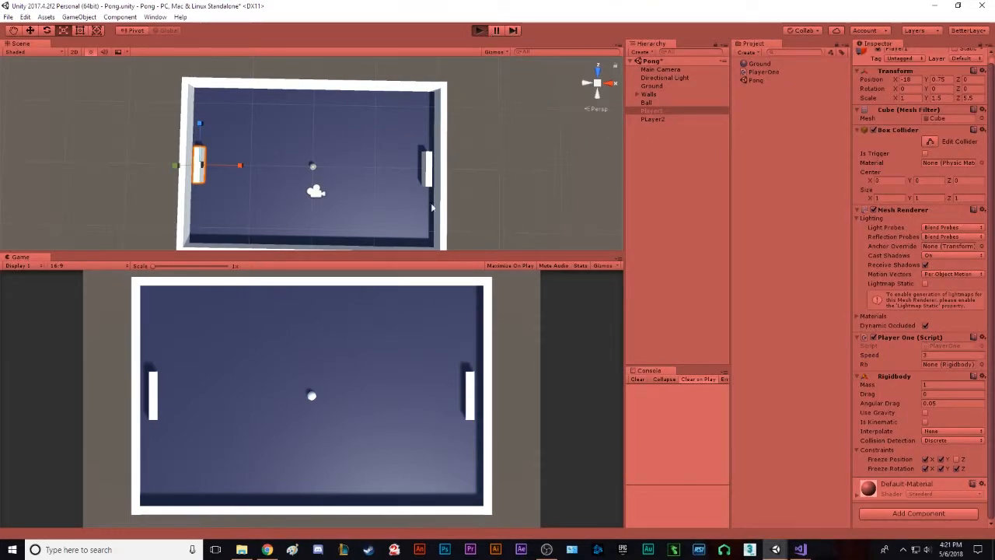
{"action": "left_click", "coordinate": [479, 31]}
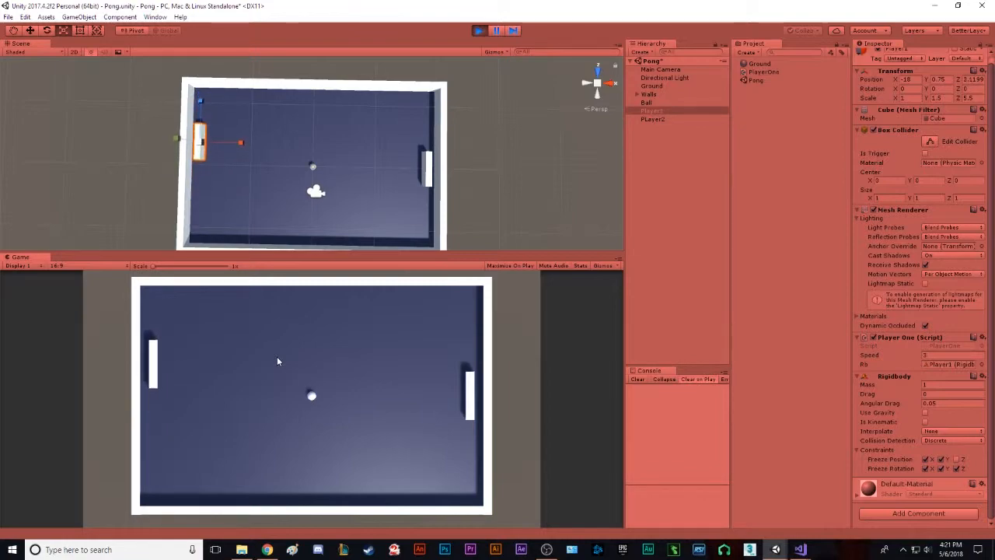
{"action": "left_click", "coordinate": [479, 31]}
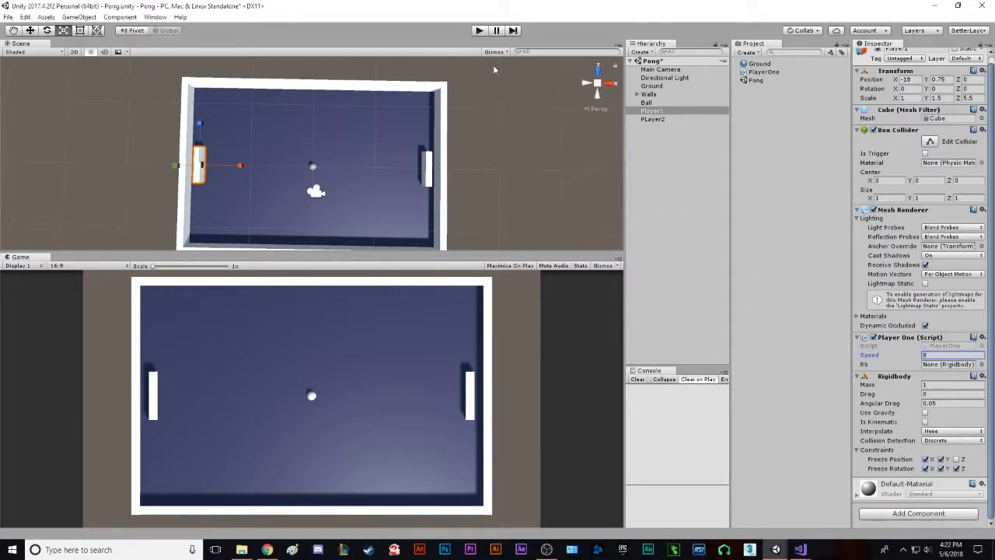
{"action": "left_click", "coordinate": [479, 31]}
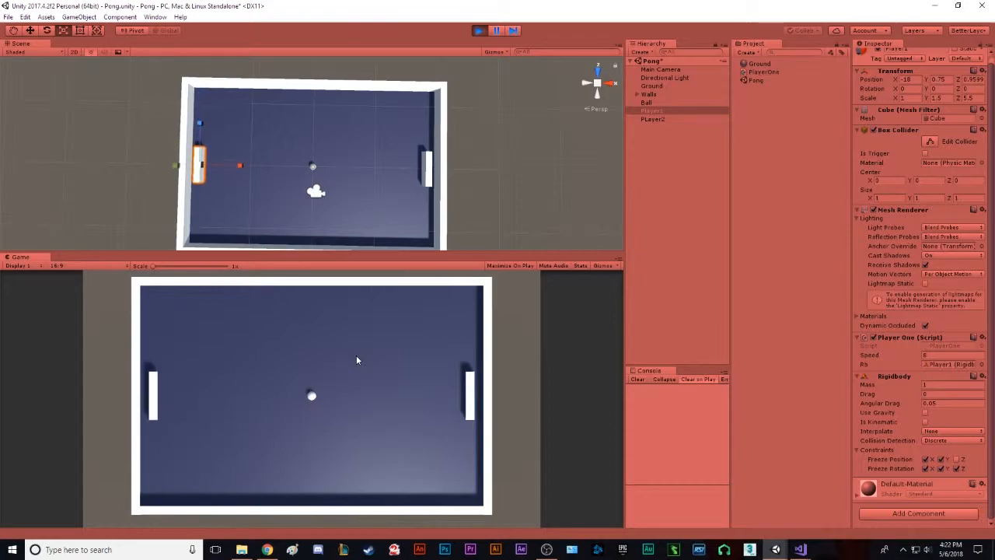
{"action": "left_click", "coordinate": [479, 31]}
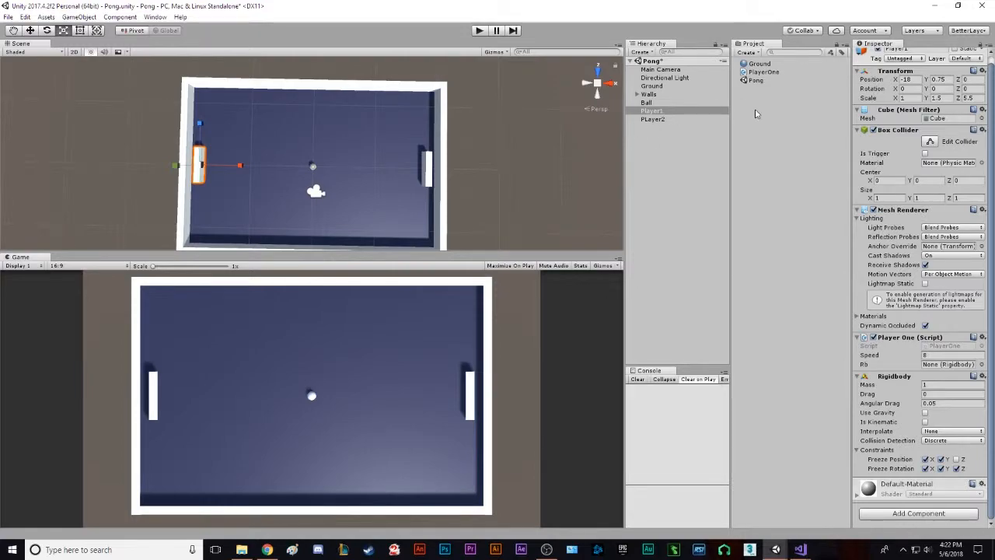
Rename the duplicated paddle in the Hierarchy to Player2
{"action": "left_click", "coordinate": [653, 118]}
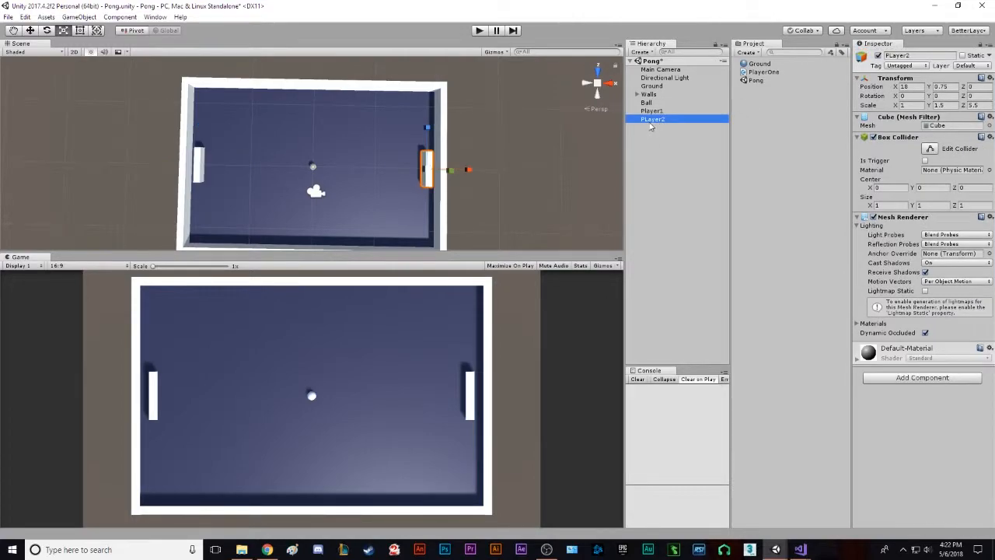
{"action": "double_click", "coordinate": [653, 118]}
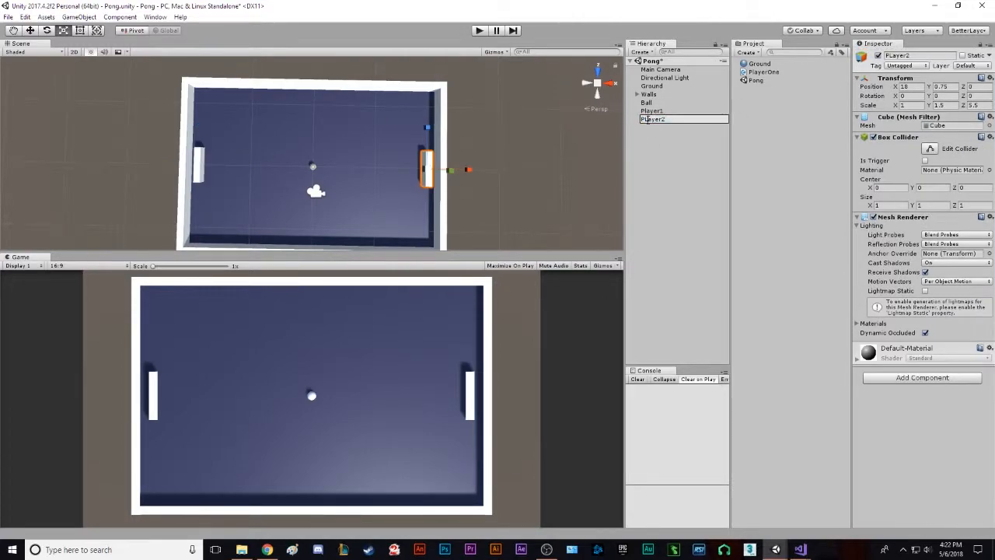
{"action": "left_click", "coordinate": [653, 118]}
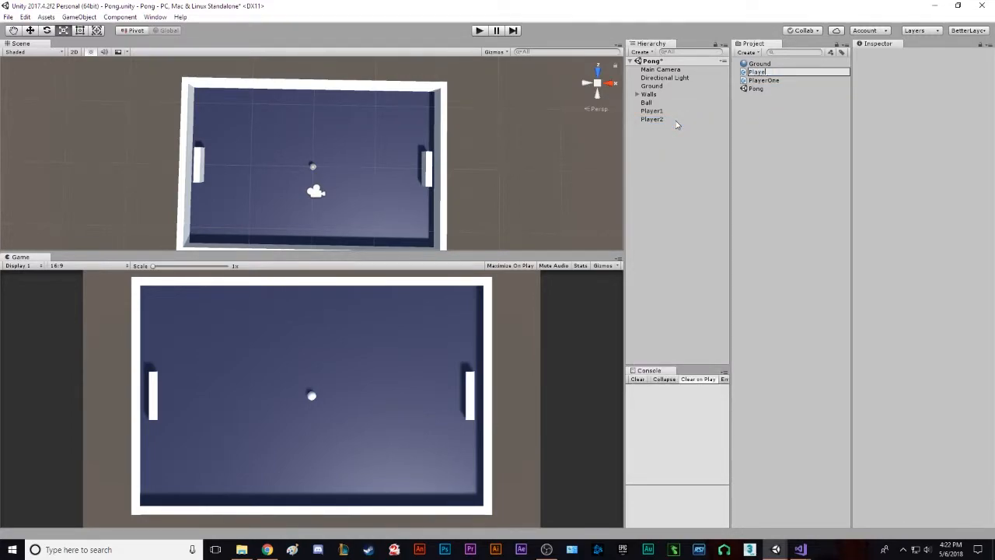
Create a new C# script named PlayerTwo in the project assets
{"action": "left_click", "coordinate": [765, 81]}
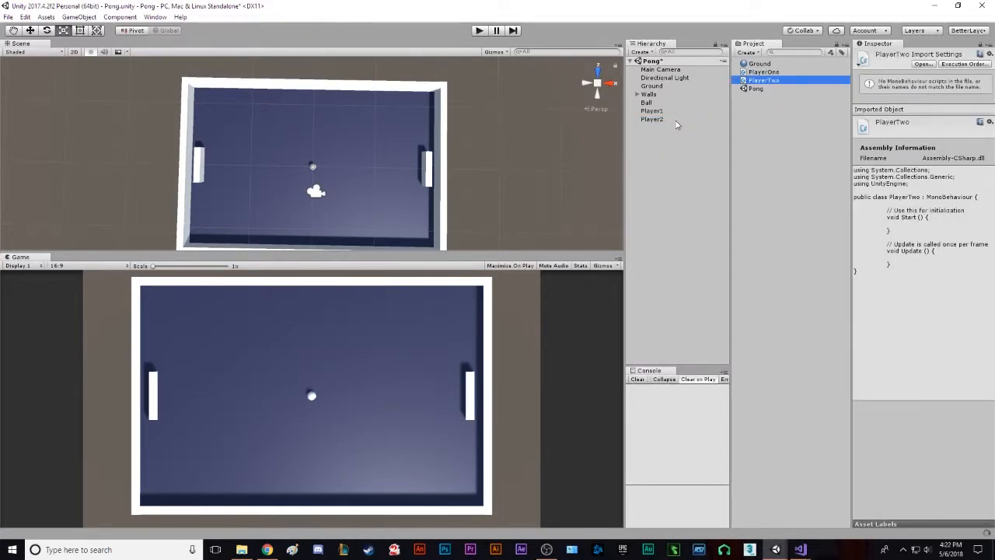
{"action": "left_click", "coordinate": [827, 182]}
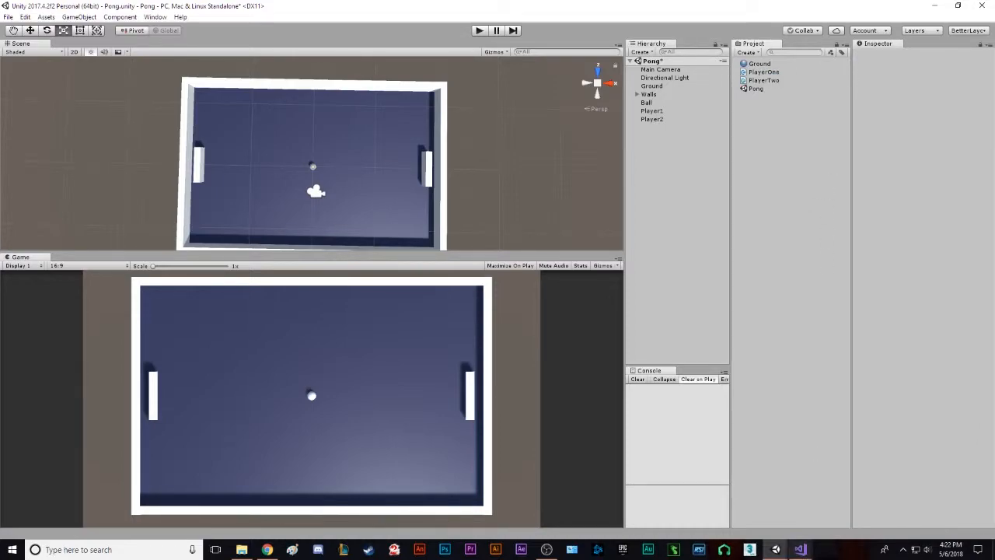
{"action": "mouse_move", "coordinate": [799, 549]}
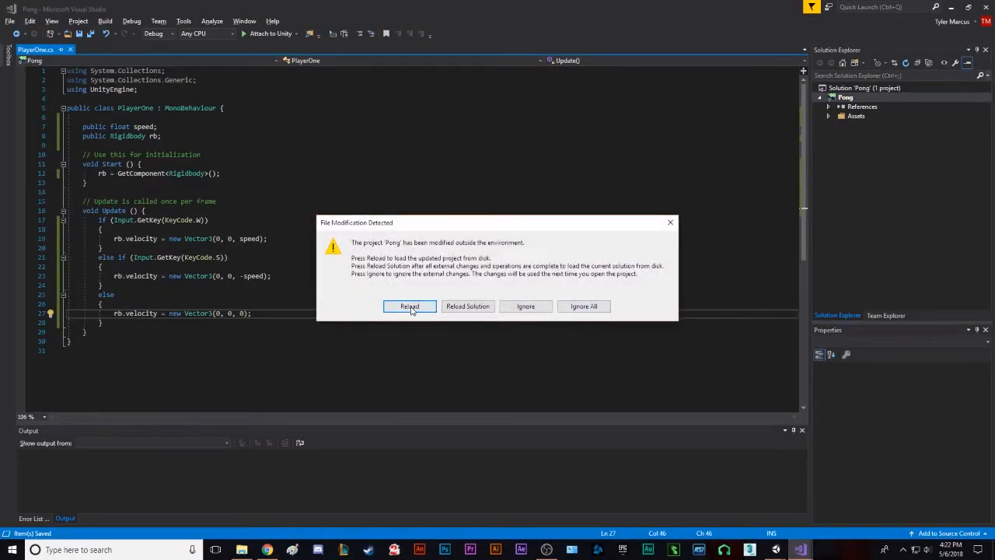
Reload the project and copy PlayerOne.cs's speed, rb and movement code into PlayerTwo.cs
{"action": "left_click", "coordinate": [410, 304]}
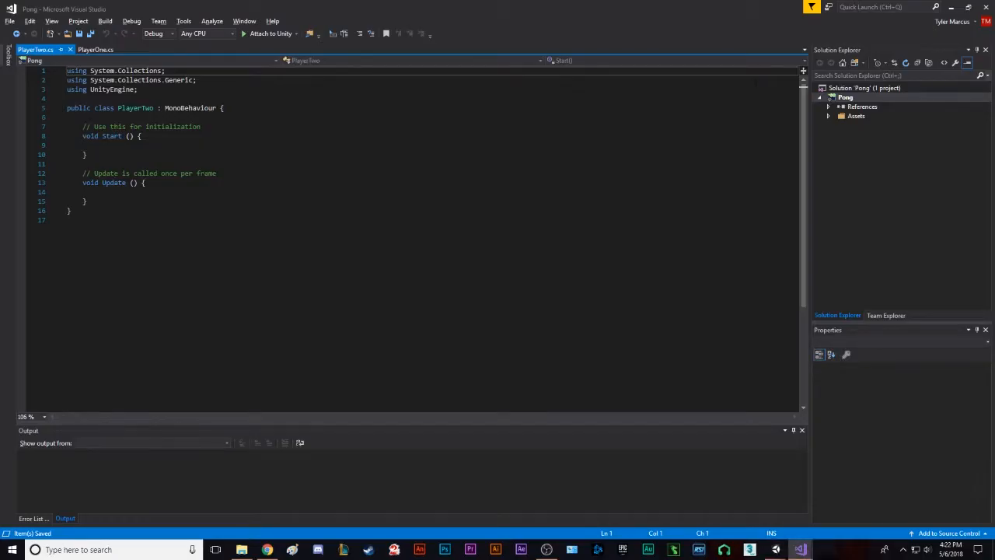
{"action": "left_click", "coordinate": [95, 48]}
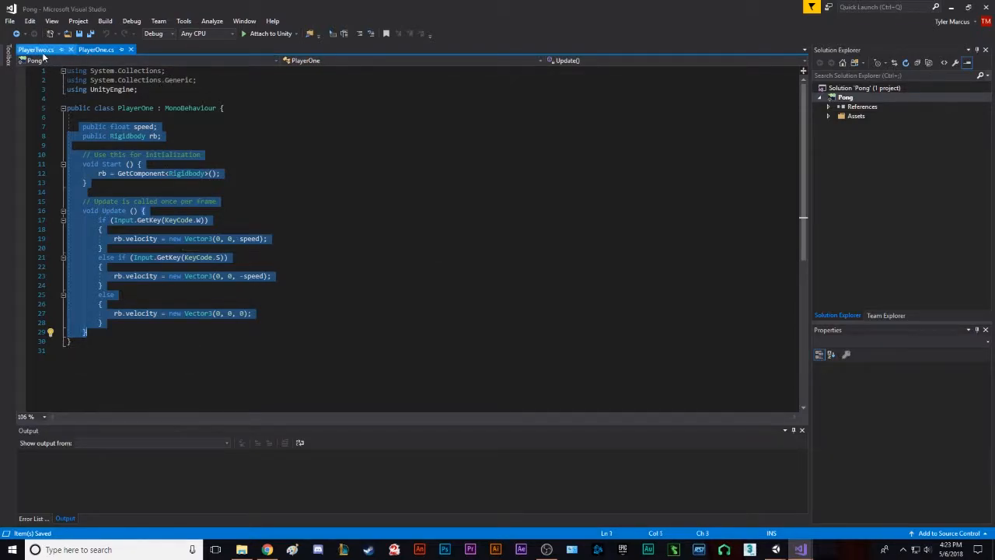
{"action": "left_click", "coordinate": [38, 50]}
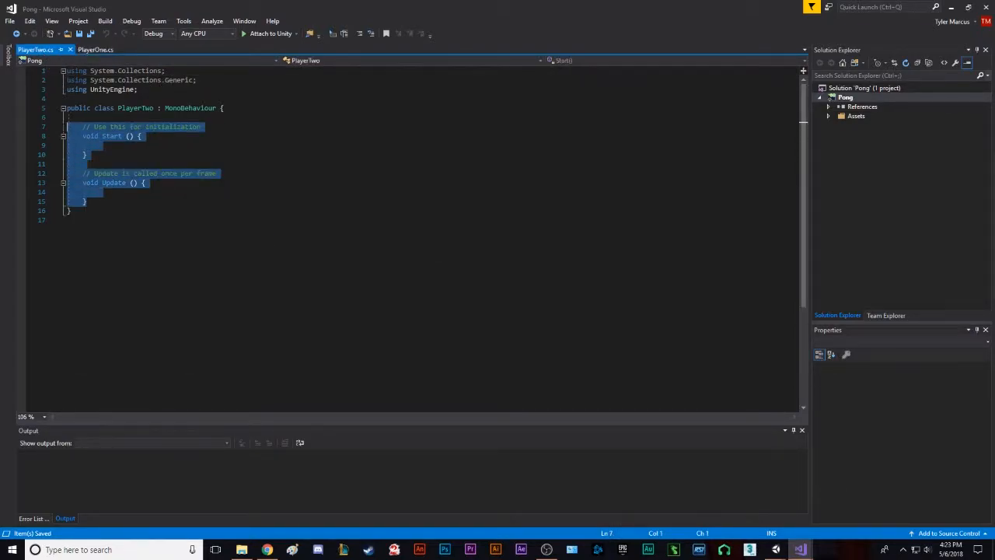
{"action": "left_click", "coordinate": [96, 50]}
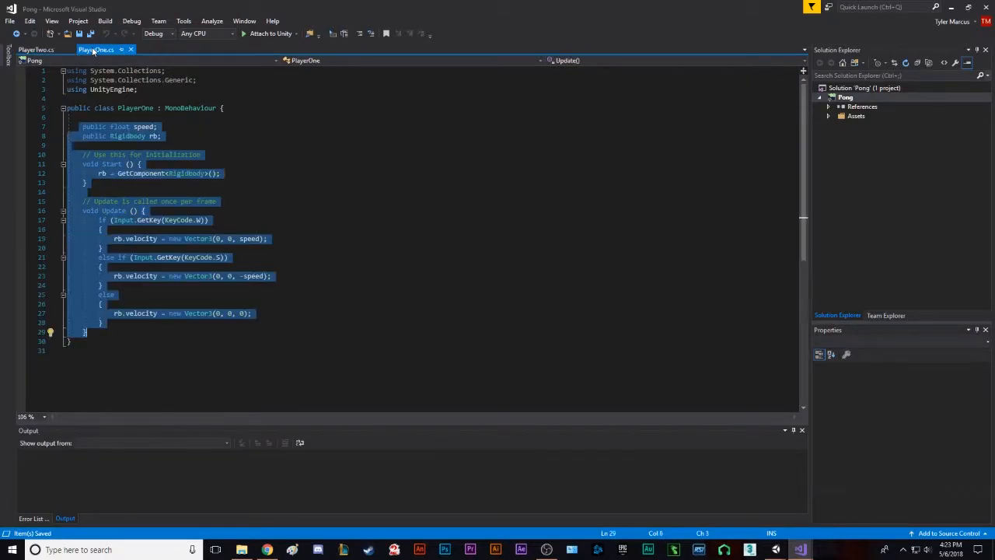
{"action": "left_click", "coordinate": [37, 50]}
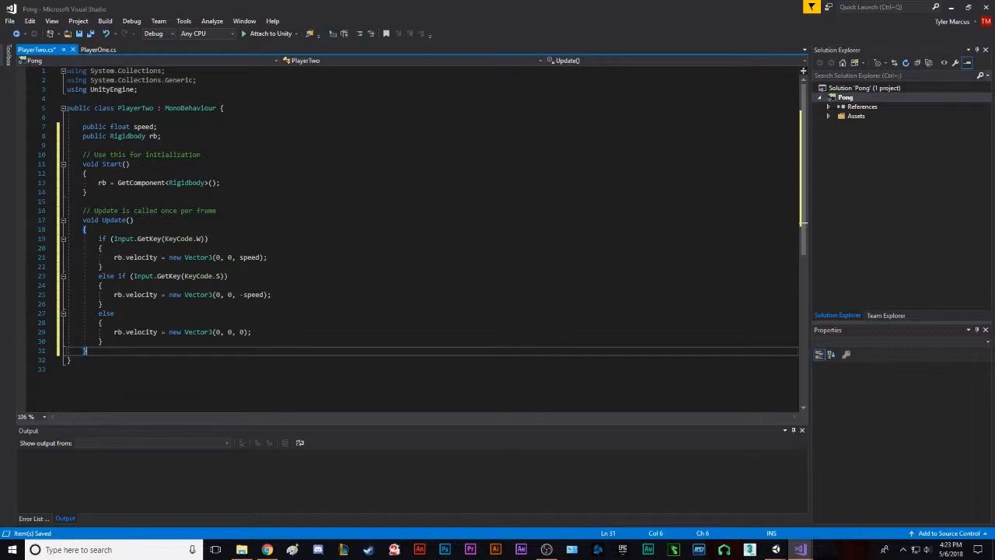
Change PlayerTwo's key checks to KeyCode.UpArrow and KeyCode.DownArrow
{"action": "left_click", "coordinate": [196, 239]}
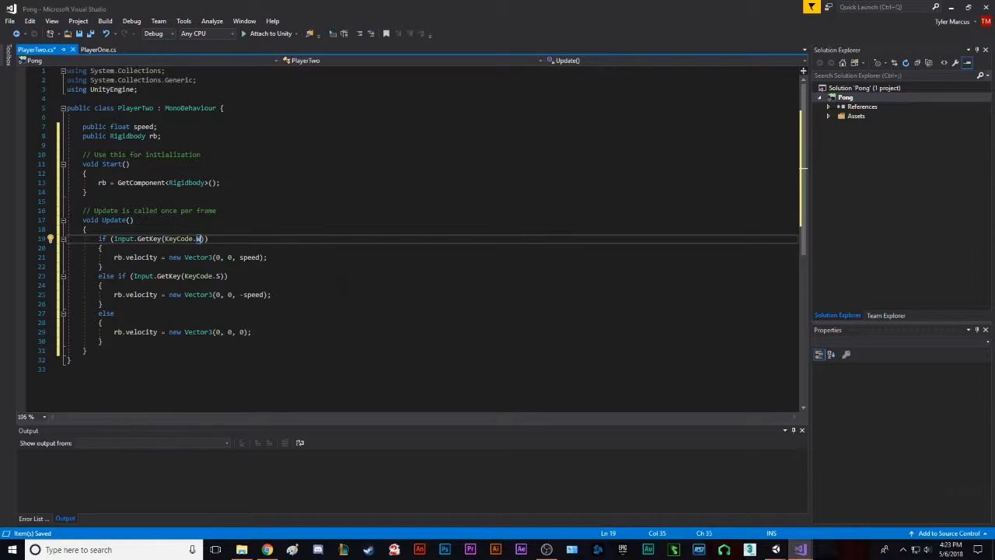
{"action": "type", "text": "UpArrow"}
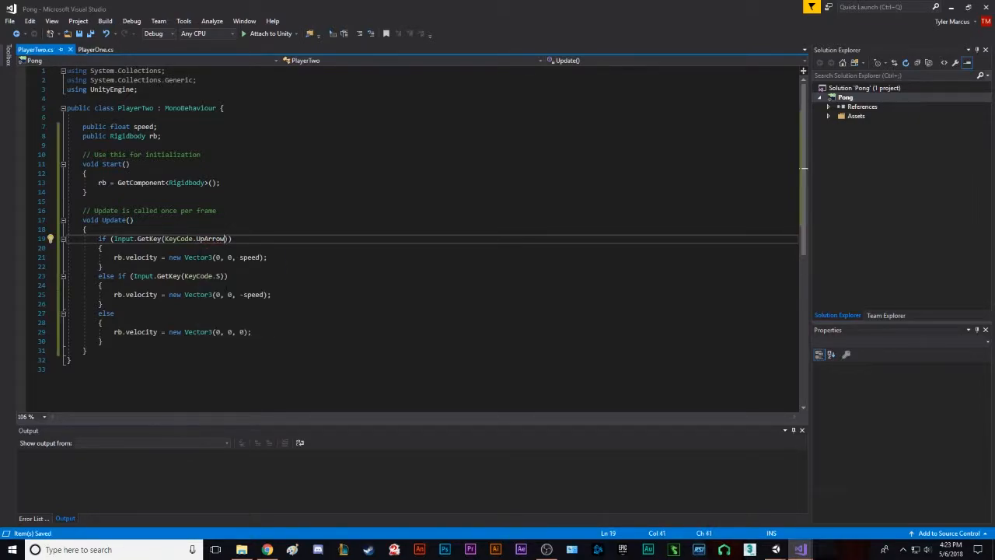
{"action": "left_click", "coordinate": [220, 275]}
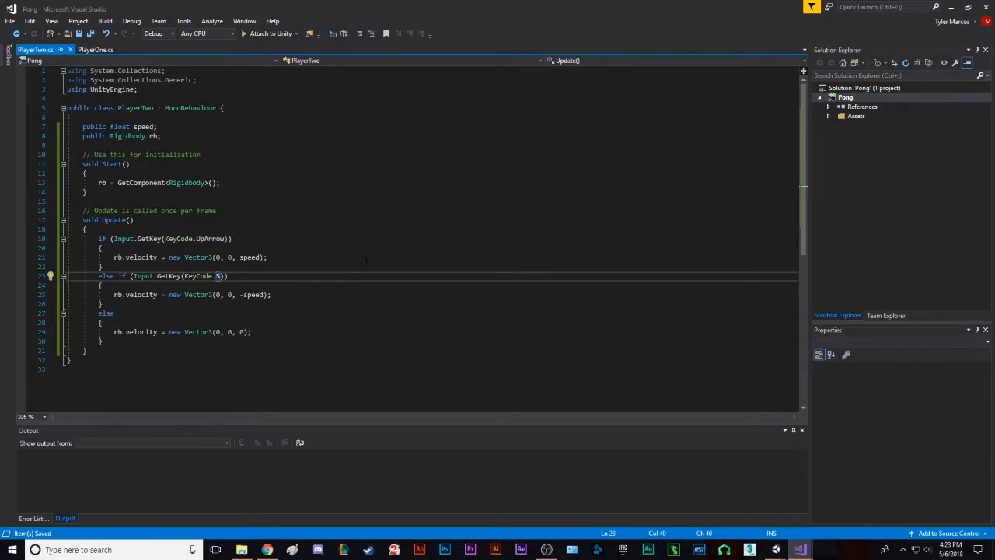
{"action": "type", "text": "ownArrow"}
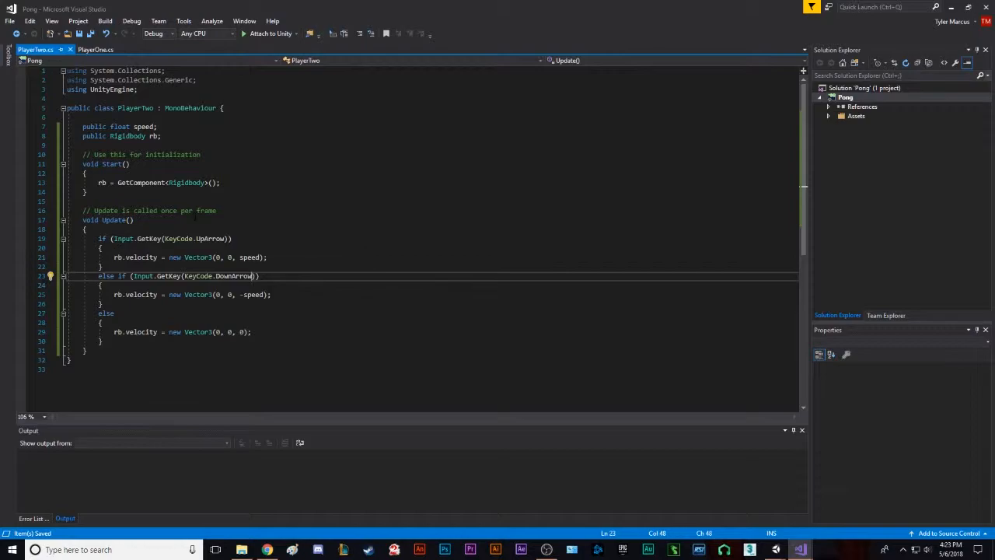
{"action": "double_click", "coordinate": [233, 276]}
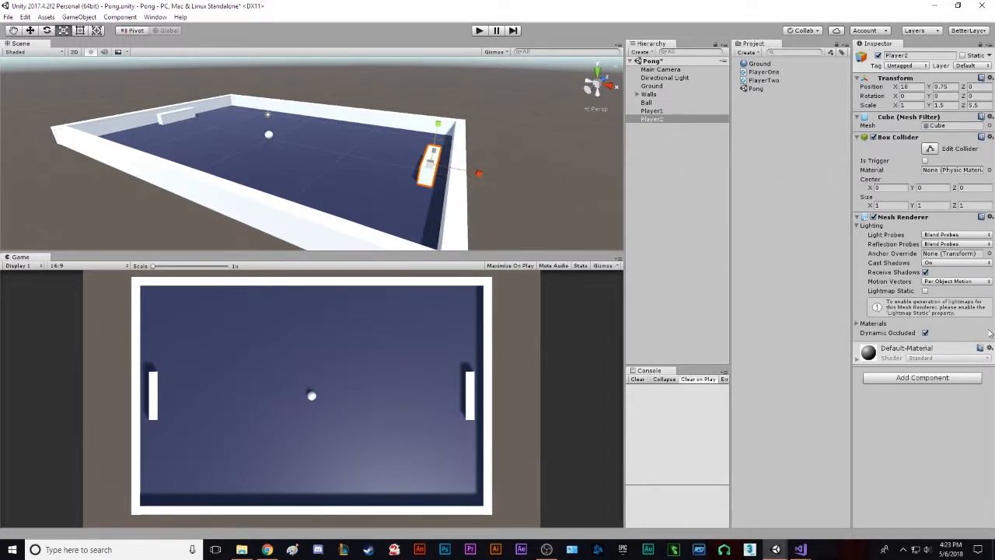
Add a Rigidbody to Player2 and copy Player1's Rigidbody component for reuse
{"action": "type", "text": "Rigi"}
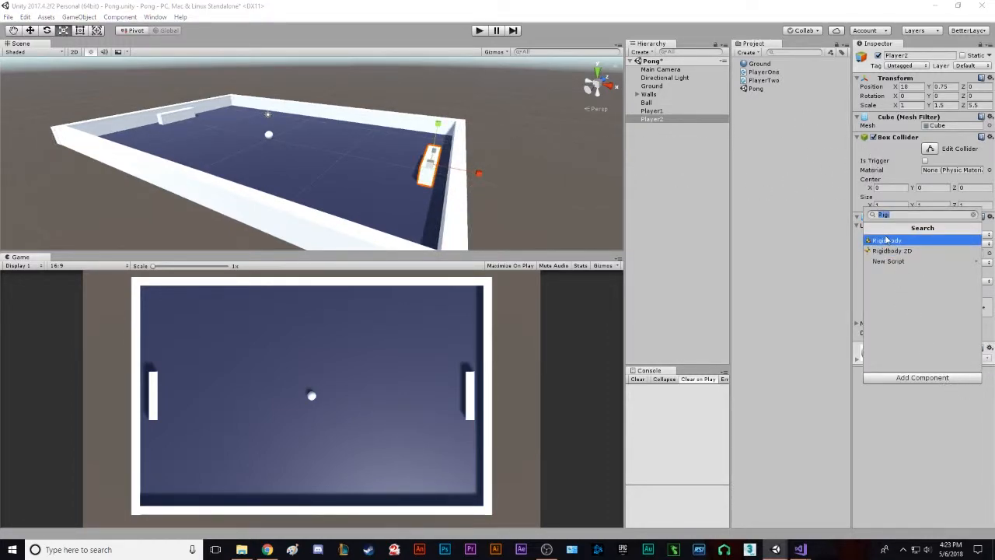
{"action": "left_click", "coordinate": [652, 111]}
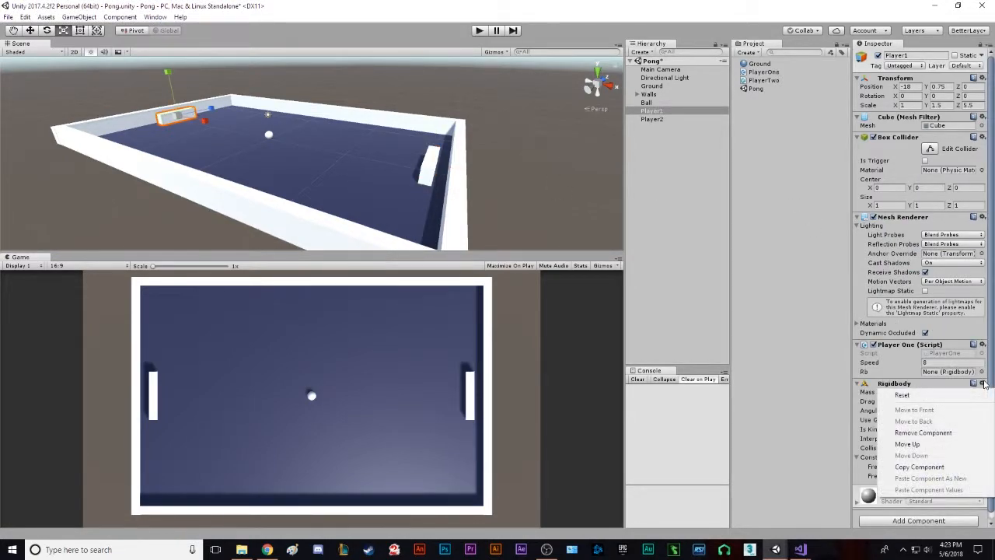
{"action": "mouse_move", "coordinate": [948, 386]}
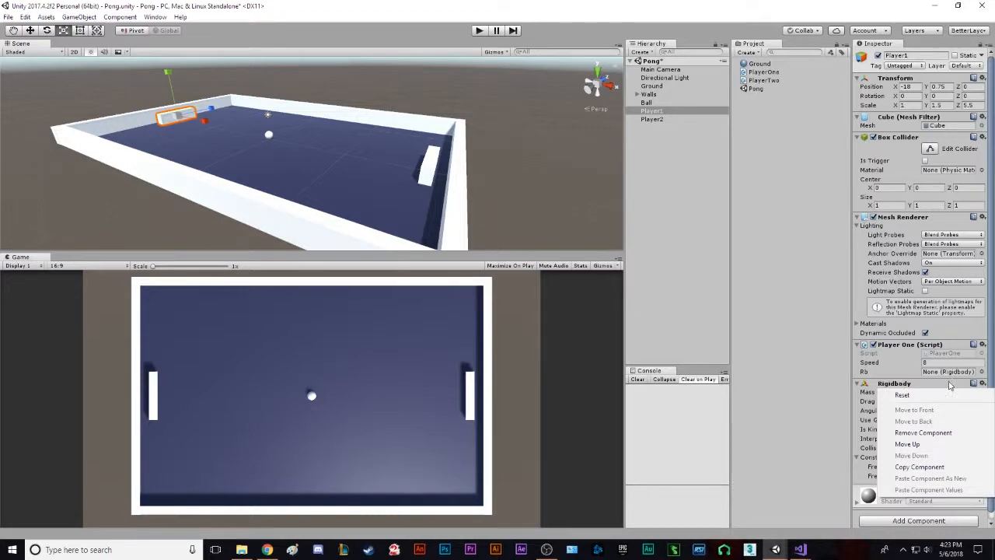
{"action": "mouse_move", "coordinate": [920, 455]}
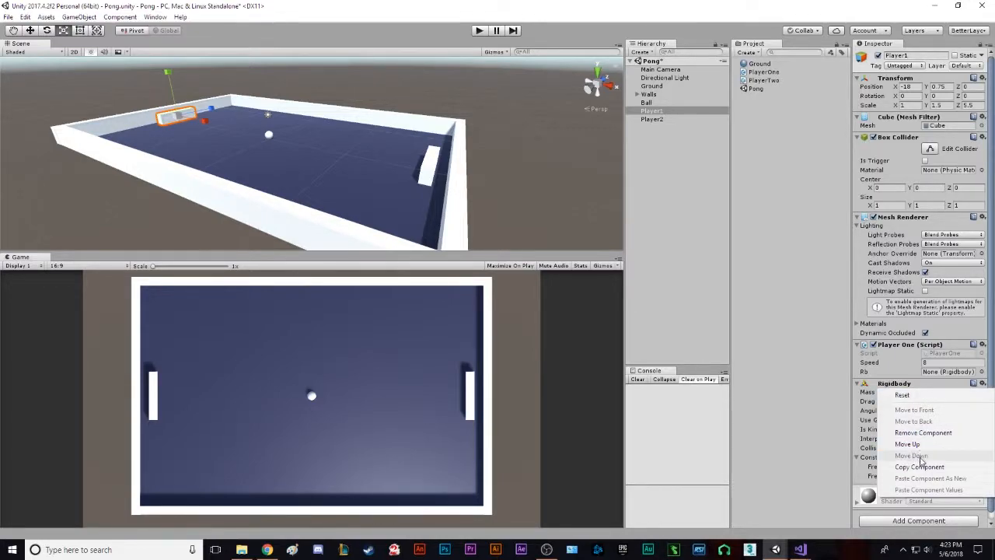
{"action": "left_click", "coordinate": [906, 445]}
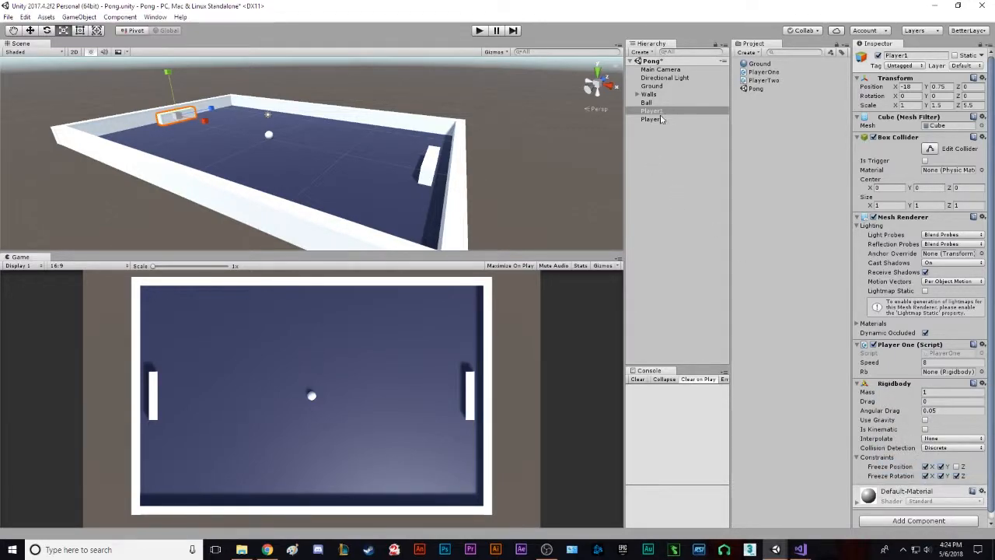
{"action": "left_click", "coordinate": [653, 118]}
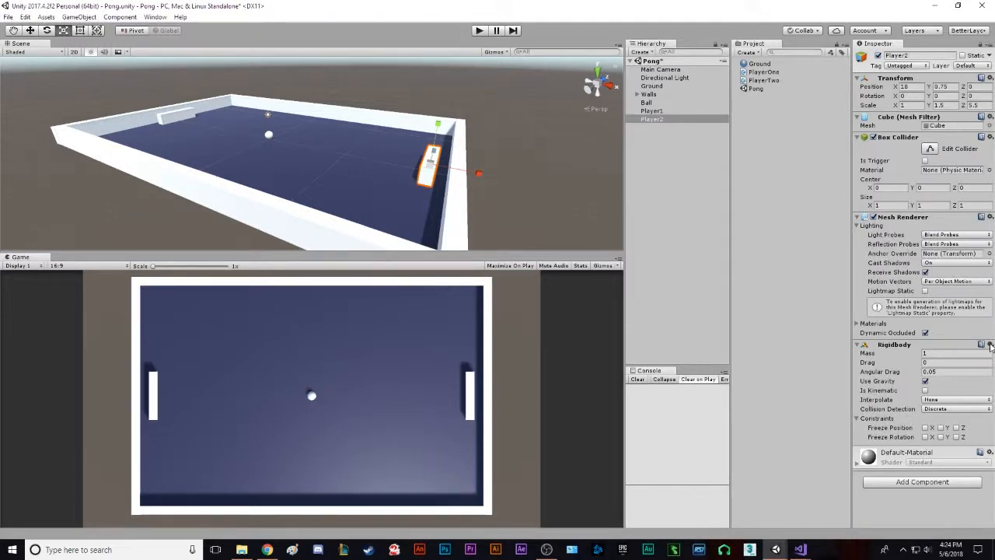
Paste Player1's Rigidbody values onto Player2, set its Speed, and start Play mode
{"action": "left_click", "coordinate": [981, 344]}
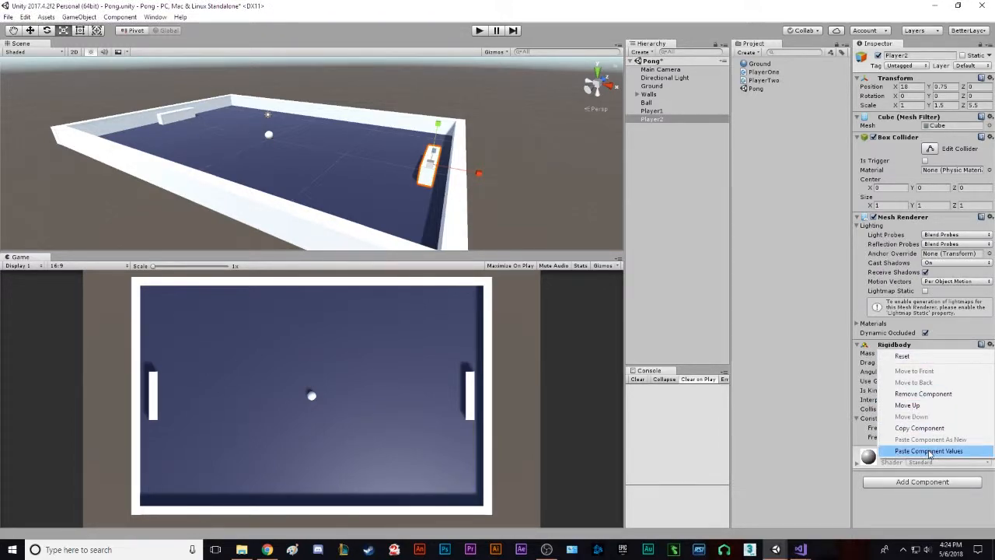
{"action": "left_click", "coordinate": [930, 451]}
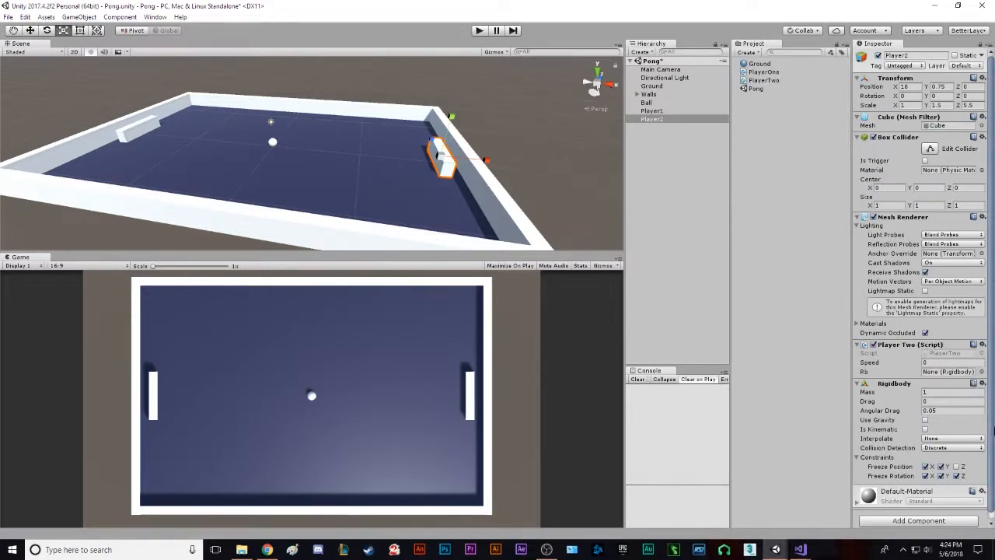
{"action": "mouse_move", "coordinate": [936, 377]}
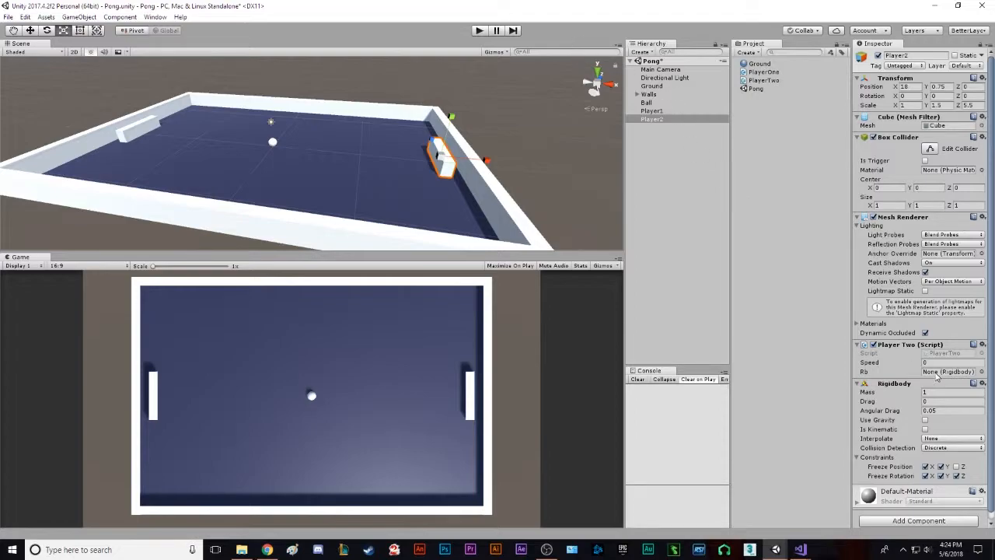
{"action": "left_click", "coordinate": [952, 362]}
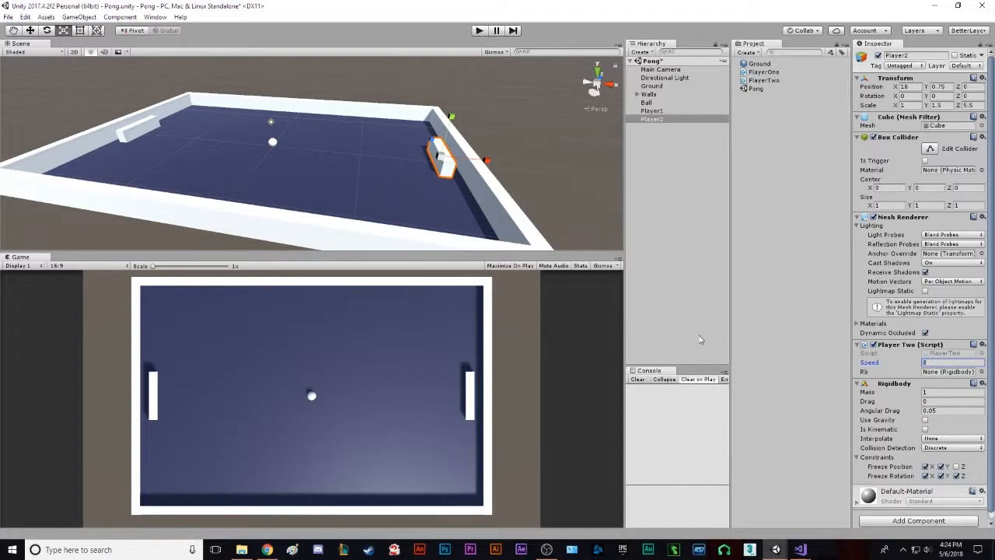
{"action": "left_click", "coordinate": [479, 31]}
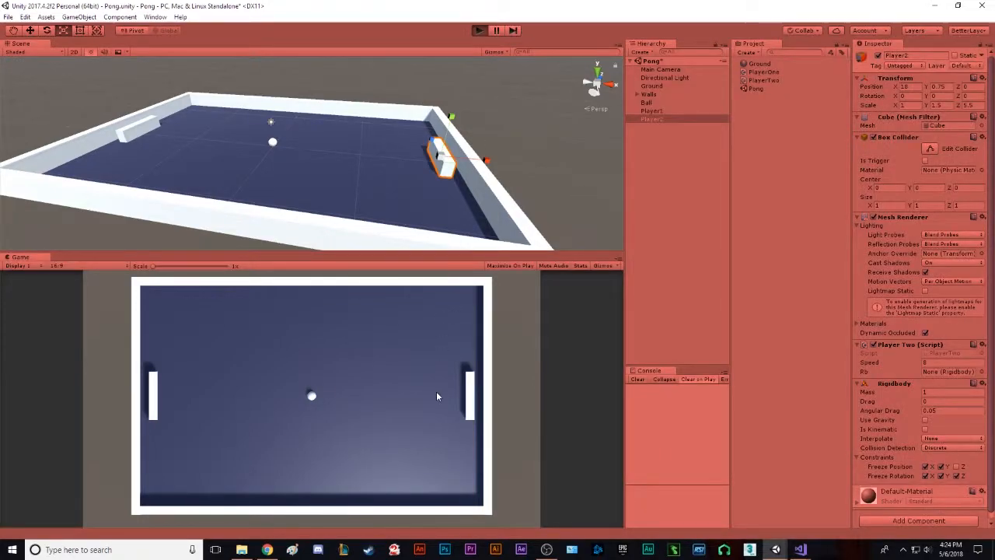